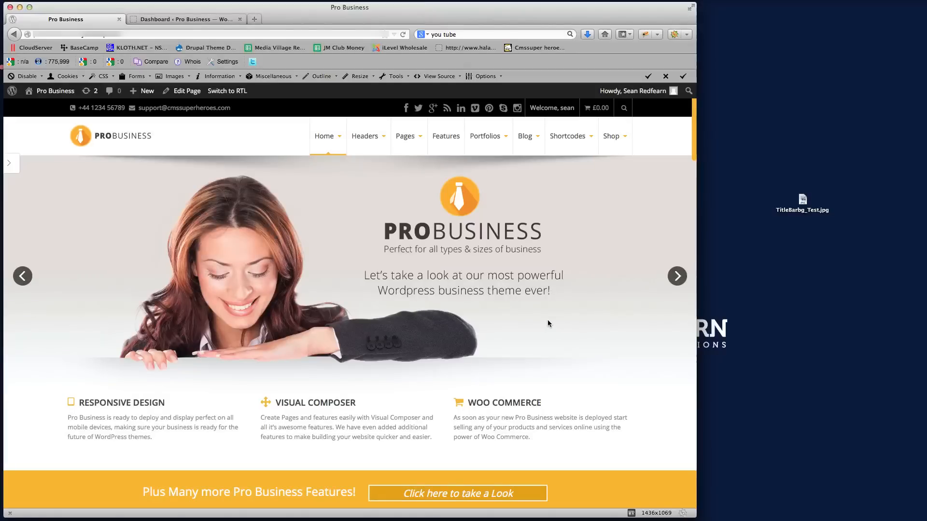
mouse_move(520, 307)
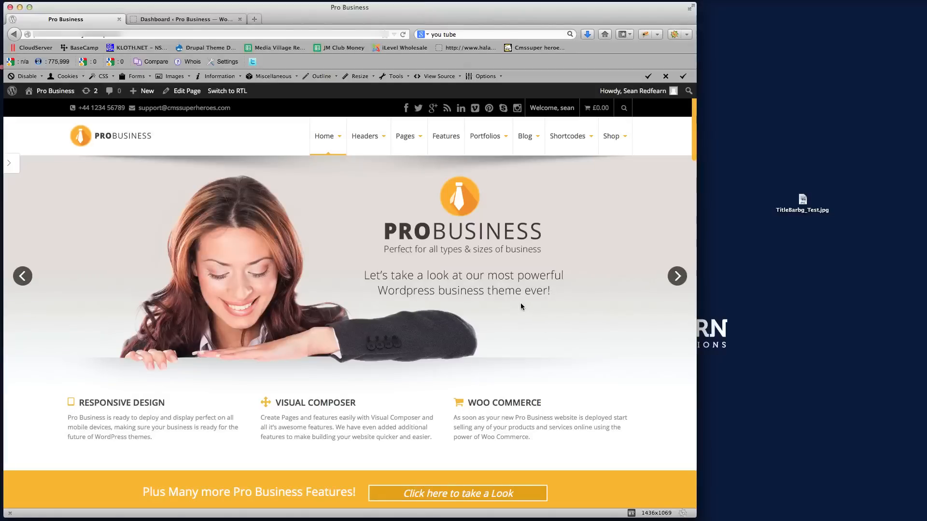
mouse_move(588, 293)
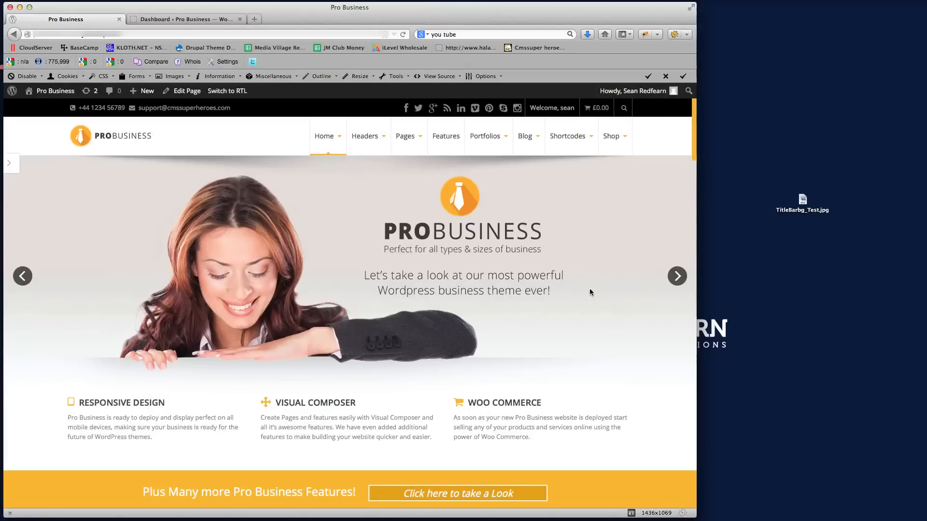
mouse_move(576, 290)
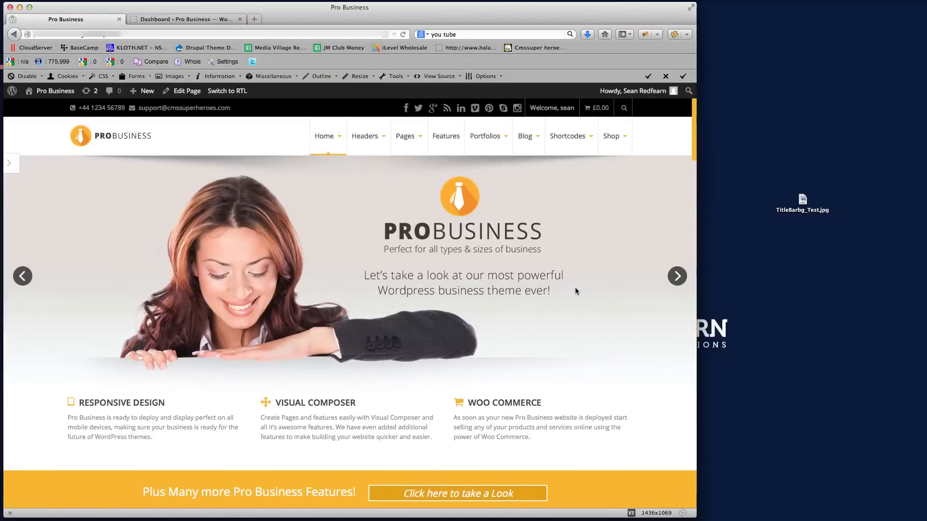
mouse_move(324, 136)
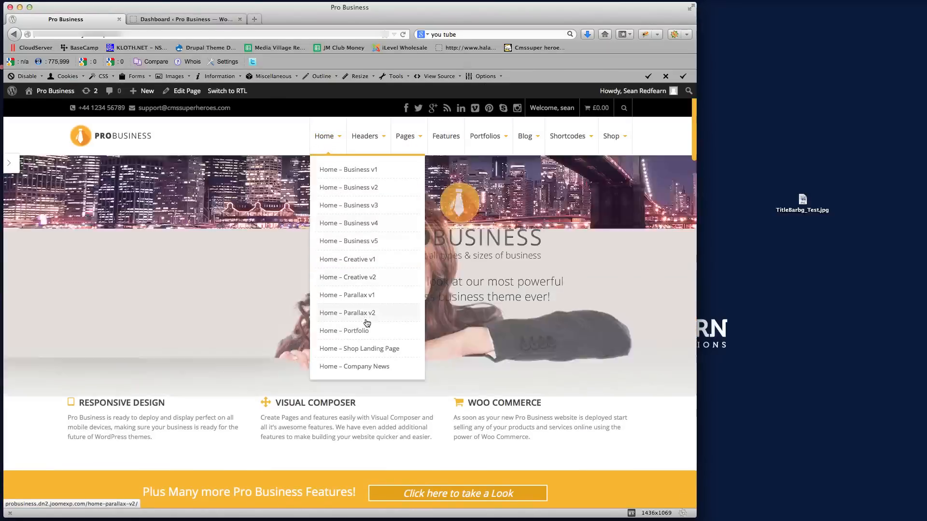
Load the Home – Business v5 demo page and scroll through its slider, feature boxes and sidebar widgets
click(348, 240)
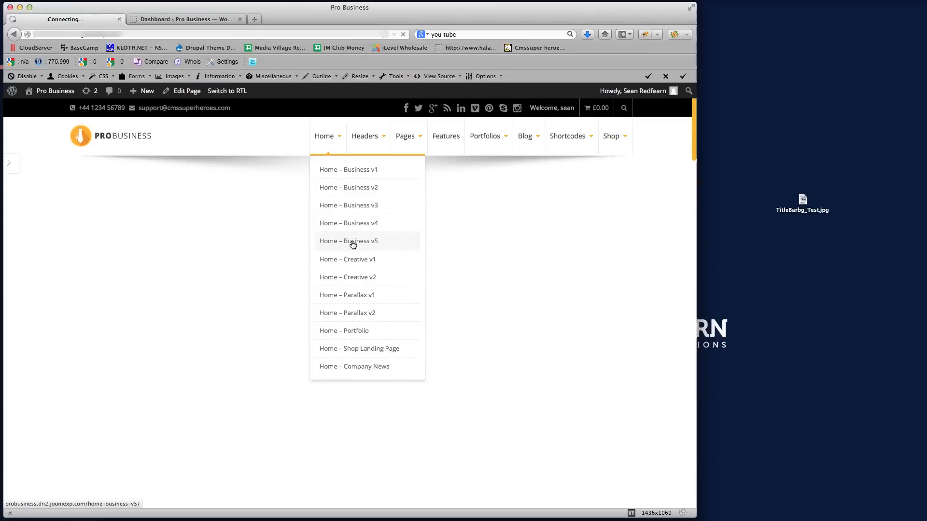
click(349, 240)
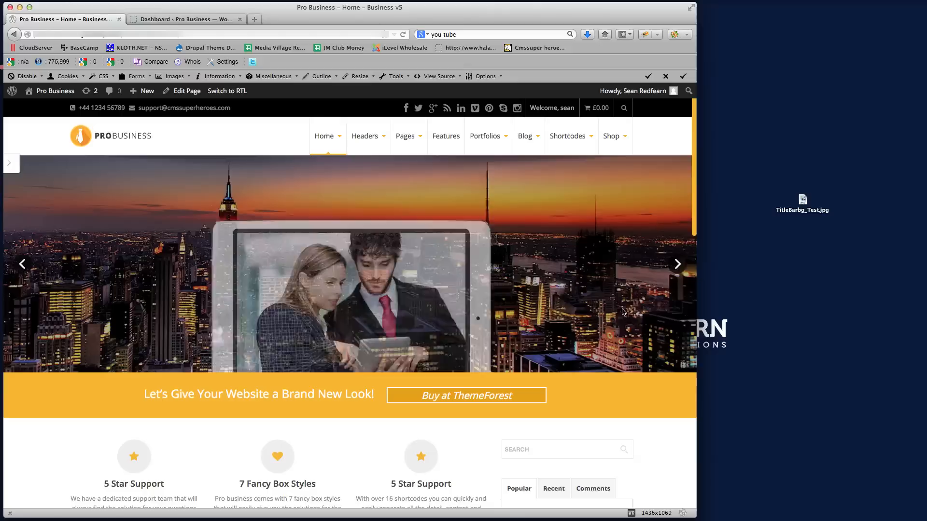
scroll(down, 3)
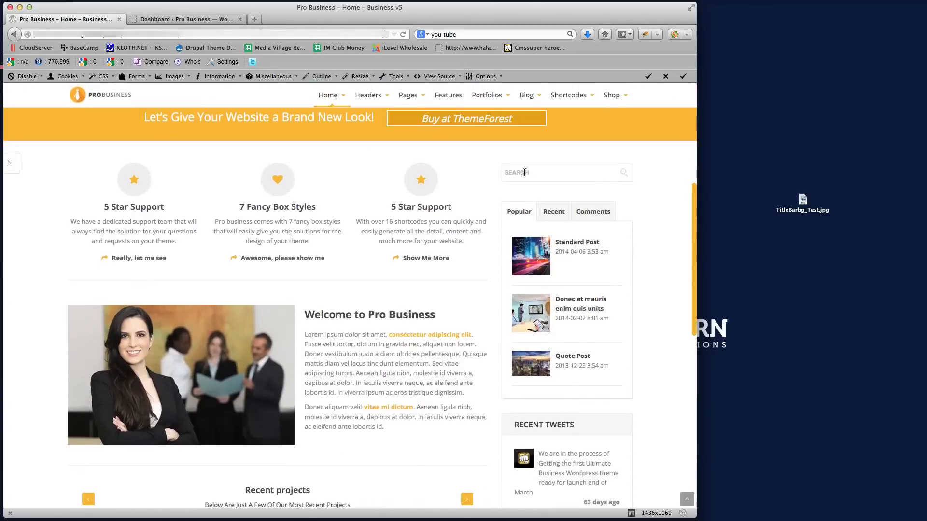
scroll(down, 3)
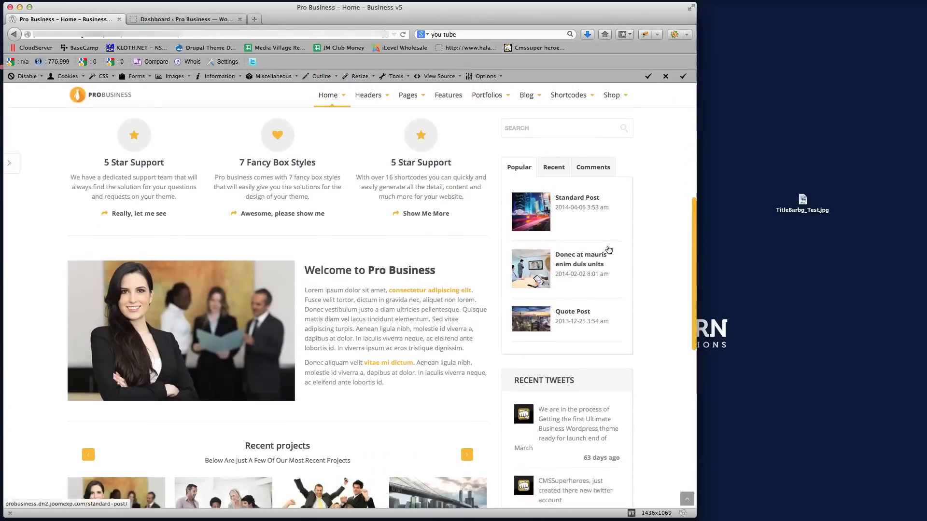
scroll(down, 3)
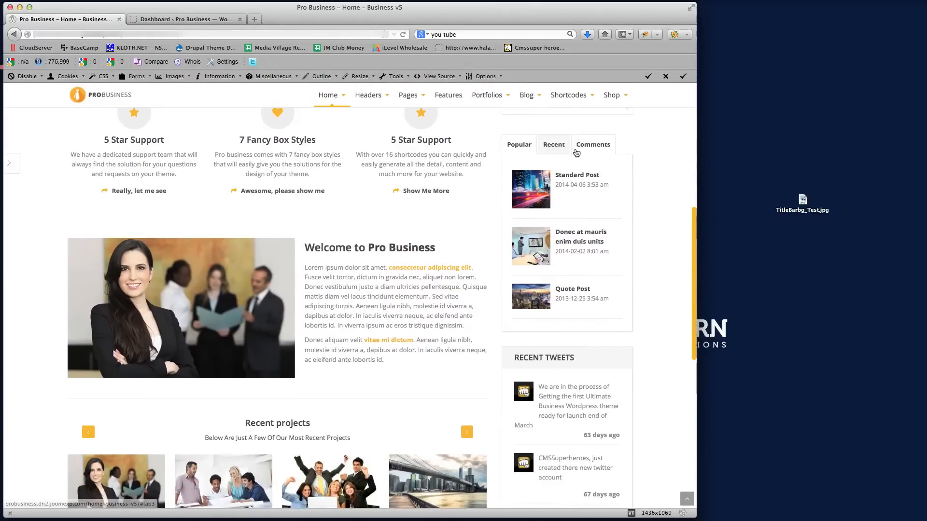
scroll(down, 3)
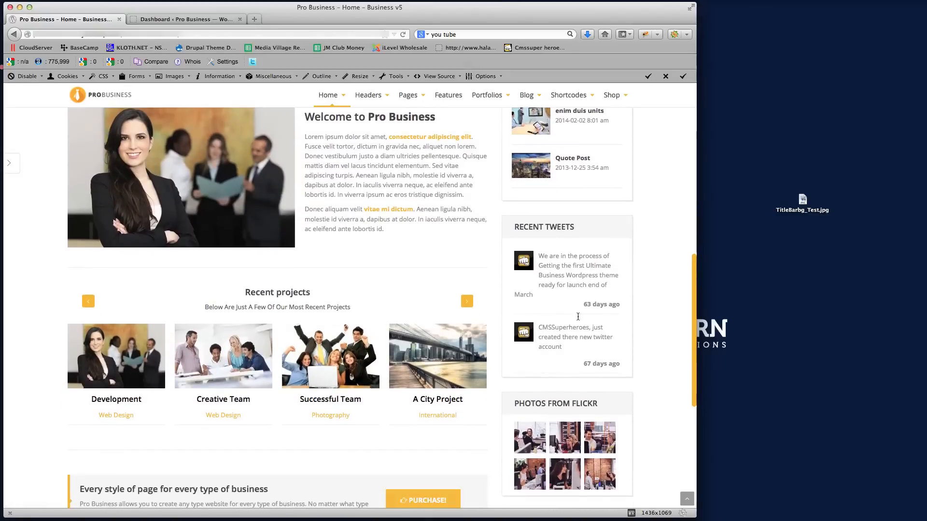
scroll(down, 3)
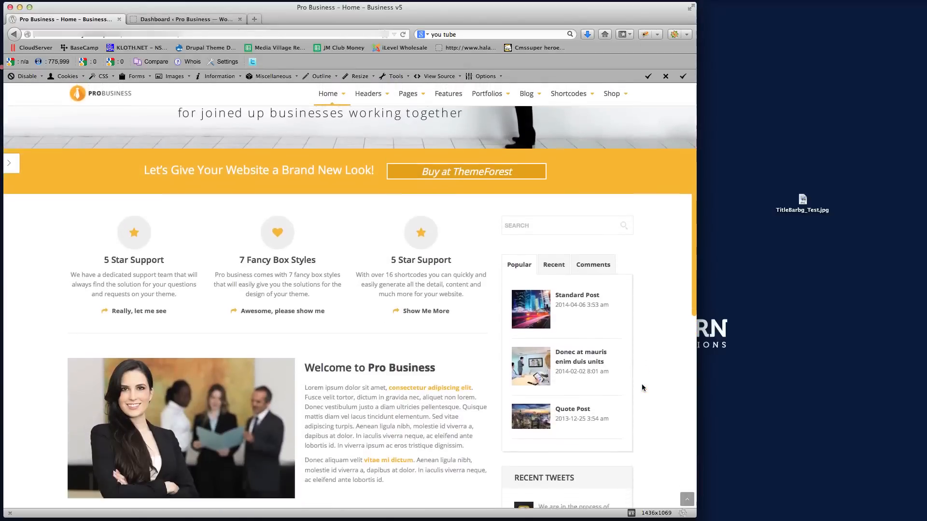
scroll(down, 3)
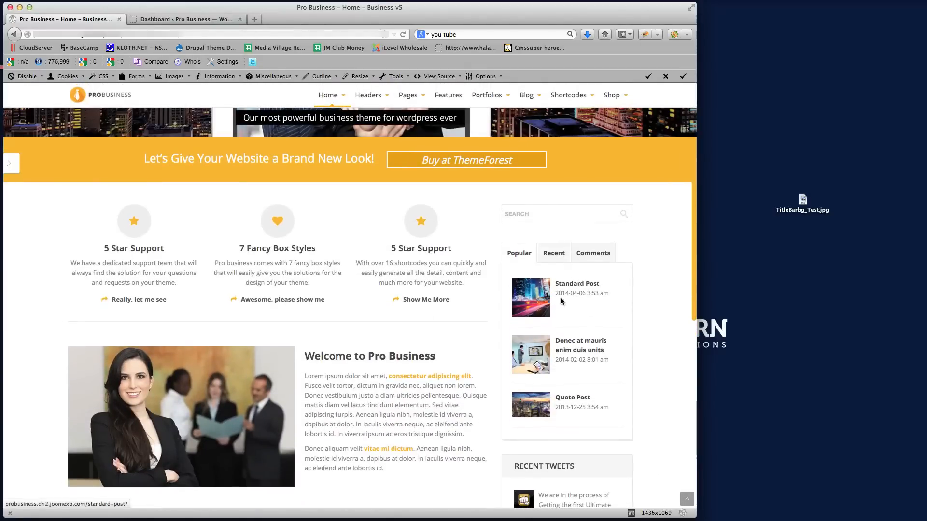
mouse_move(559, 350)
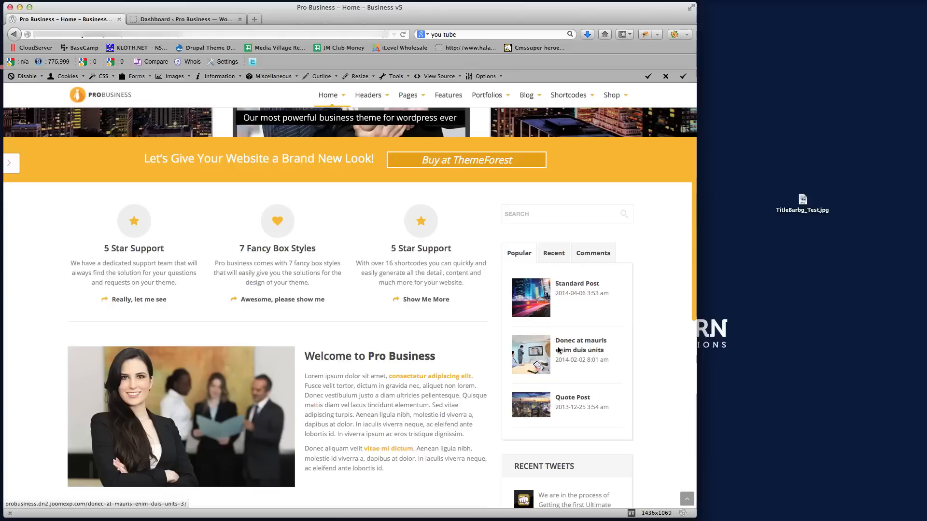
mouse_move(147, 354)
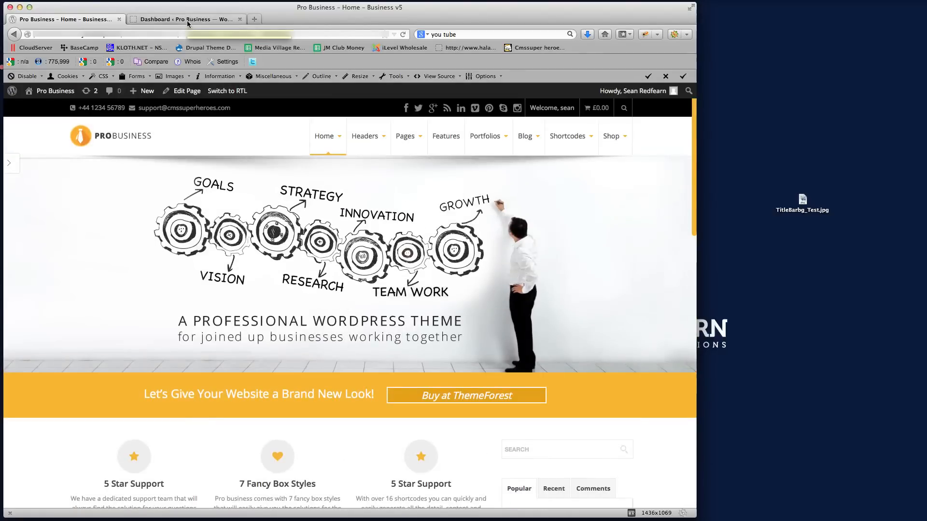
Go to Appearance > Widgets in the dashboard and expand the Home - Business v3 sidebar panel
click(184, 19)
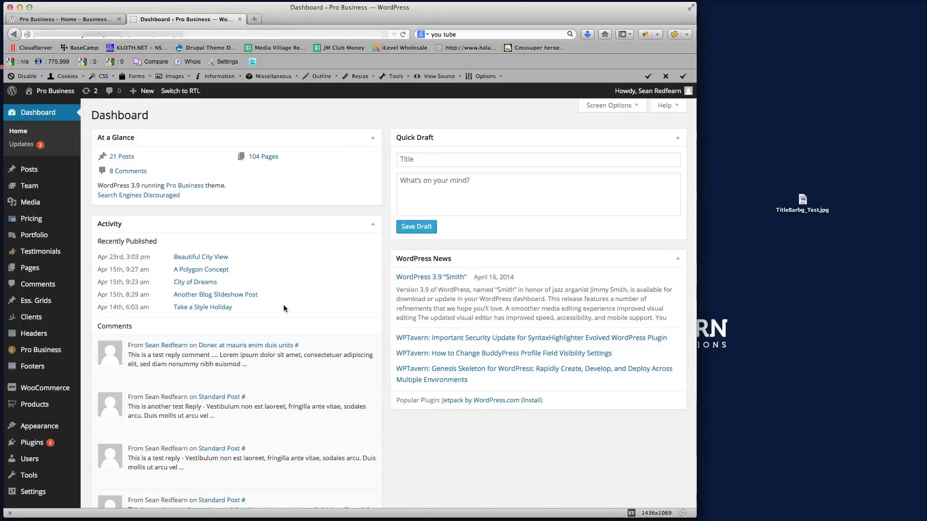
scroll(down, 3)
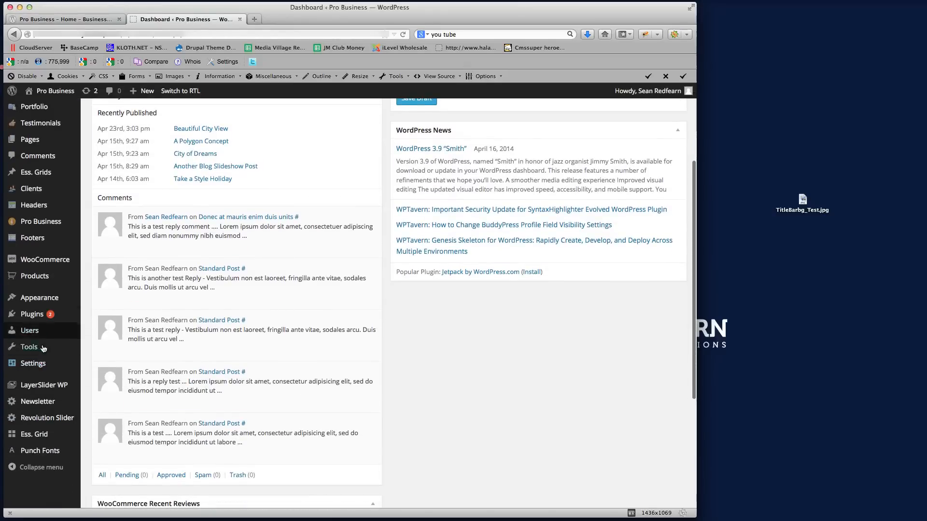
mouse_move(41, 297)
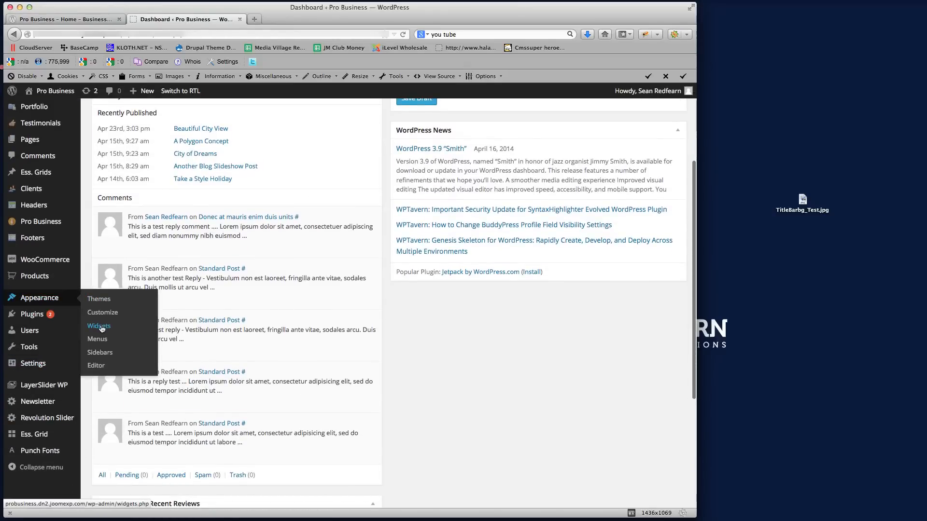
click(99, 325)
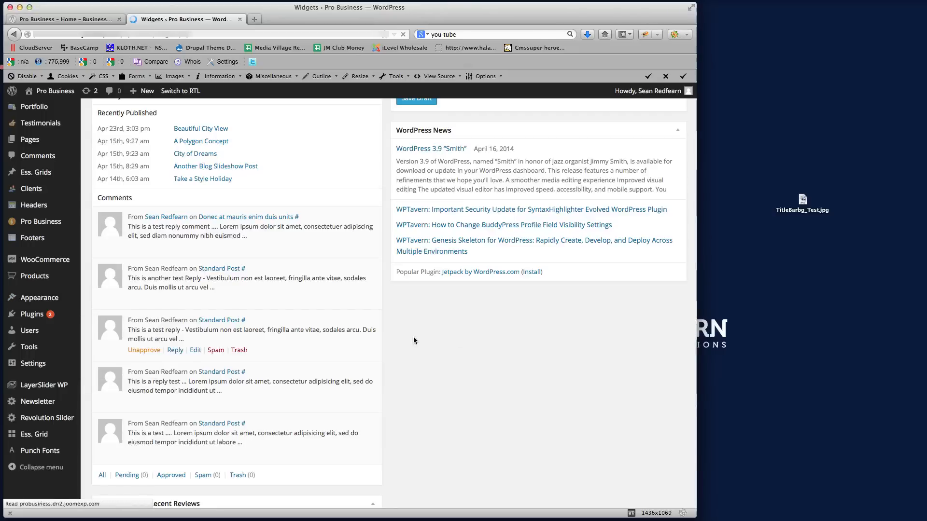
click(21, 435)
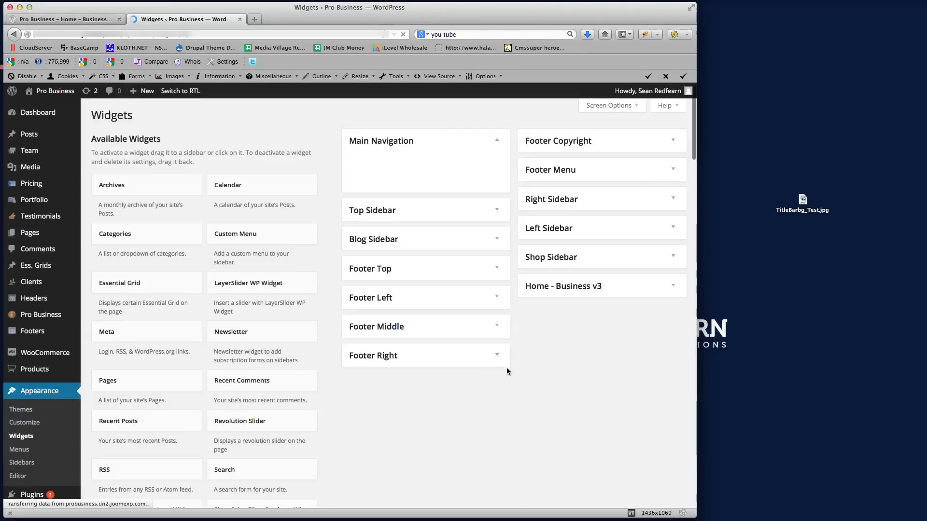
mouse_move(566, 259)
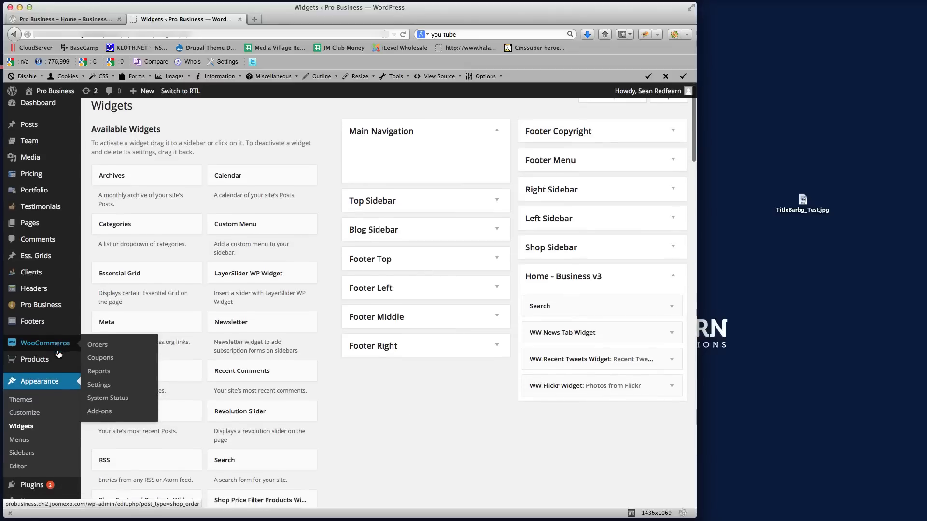
mouse_move(23, 426)
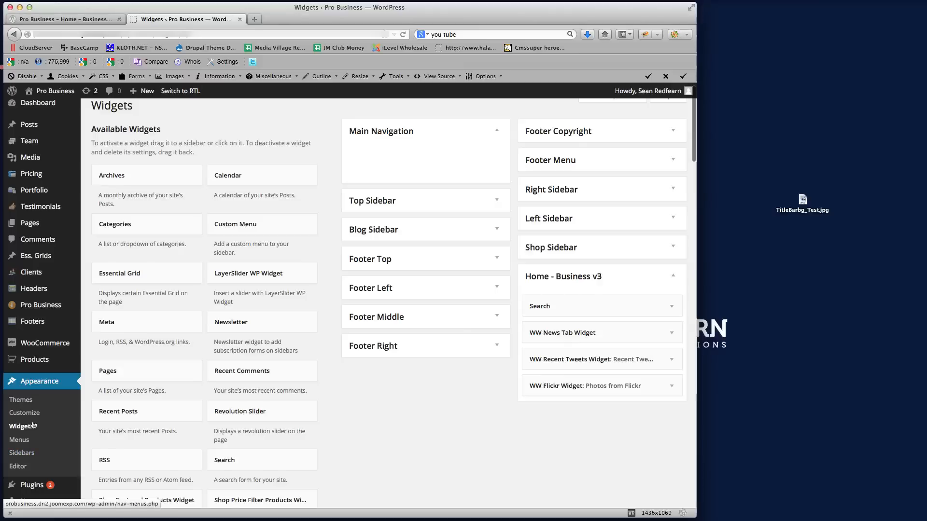
In Appearance > Sidebars, add a new sidebar named TestSidebar_Left and save it
click(22, 453)
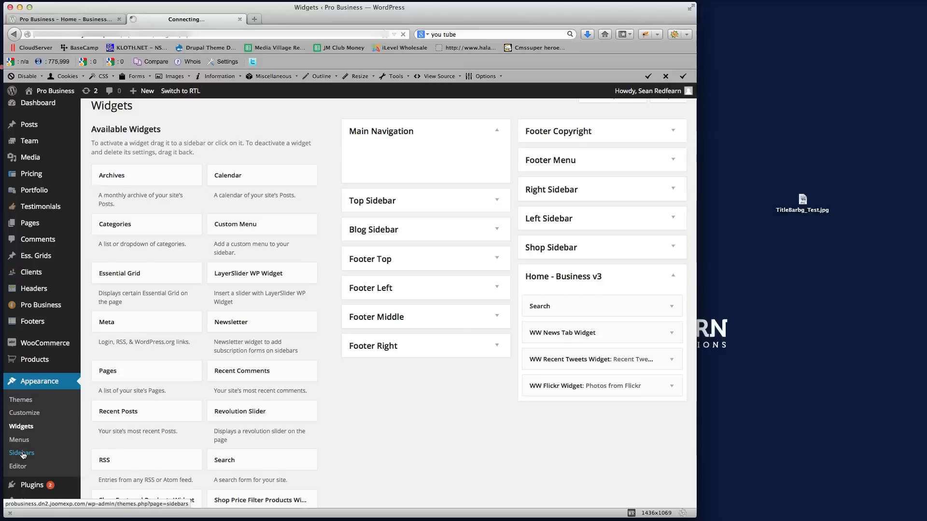
click(22, 453)
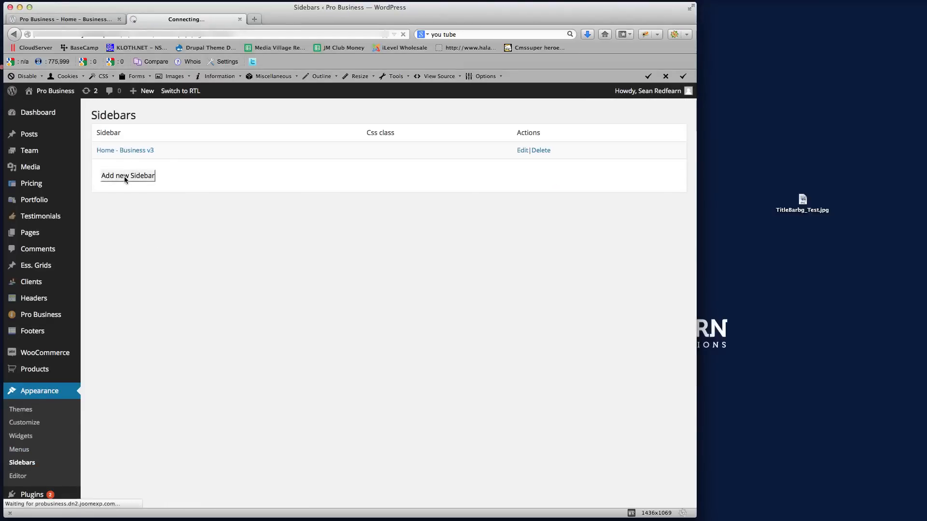
click(128, 175)
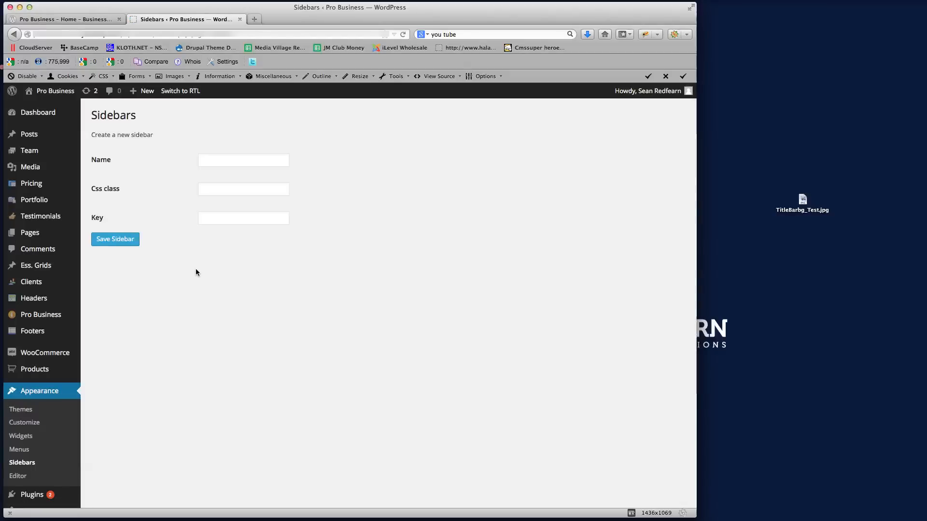
click(243, 159)
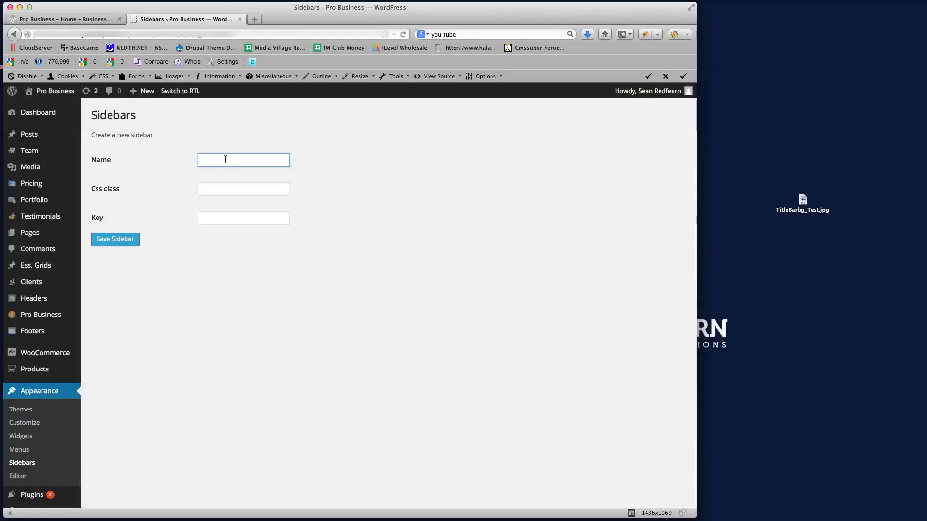
text(Test)
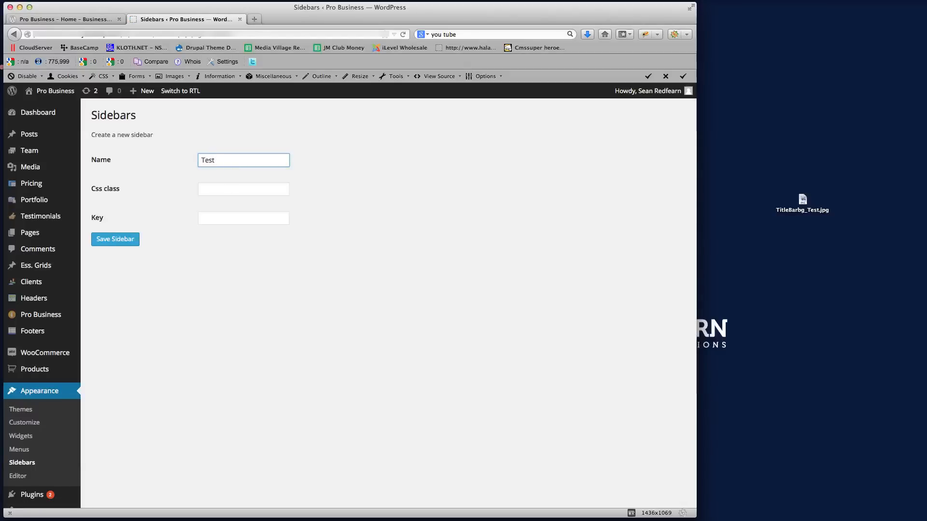
text(Sidebar_Left)
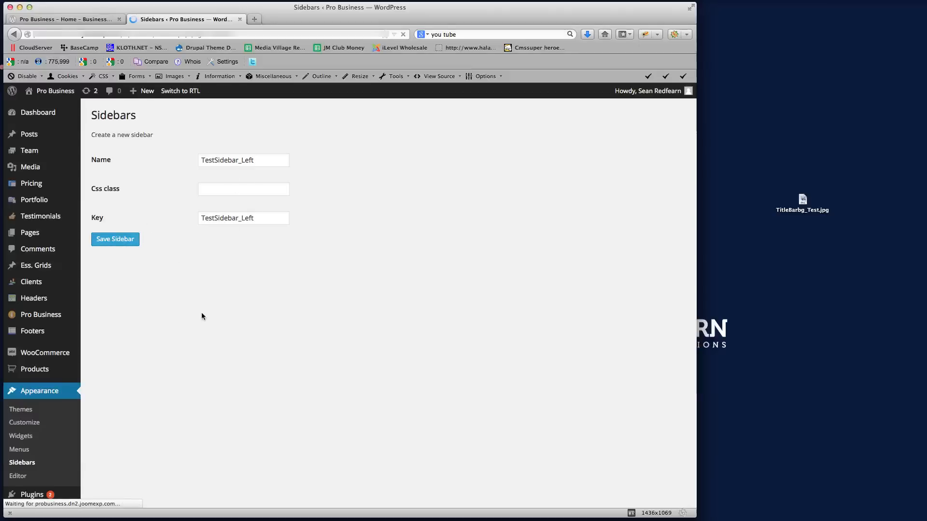
click(115, 238)
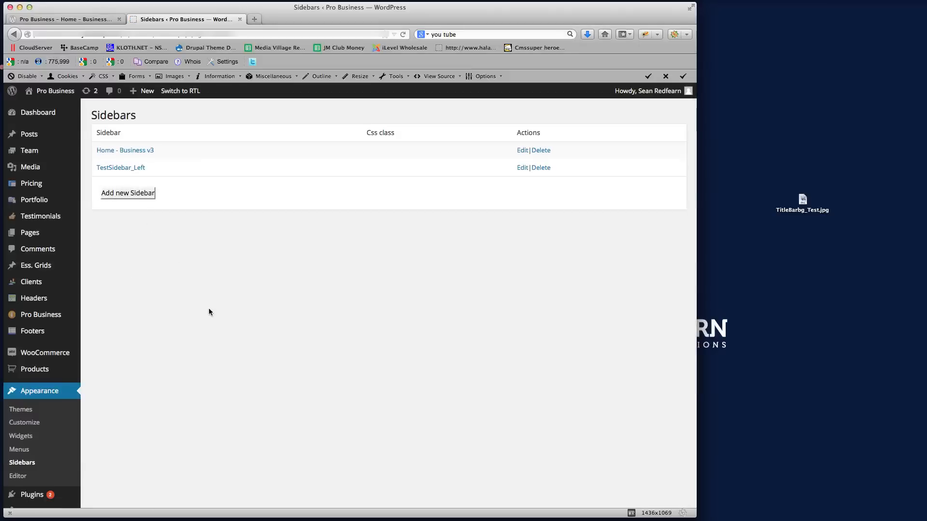
mouse_move(39, 391)
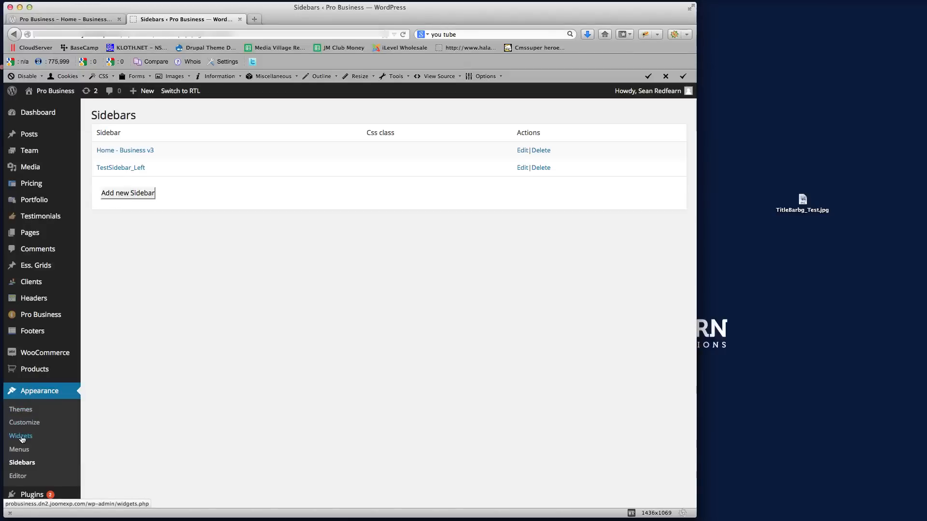
On the Widgets page, drop a Calendar widget into the TestSidebar_Left area
click(20, 435)
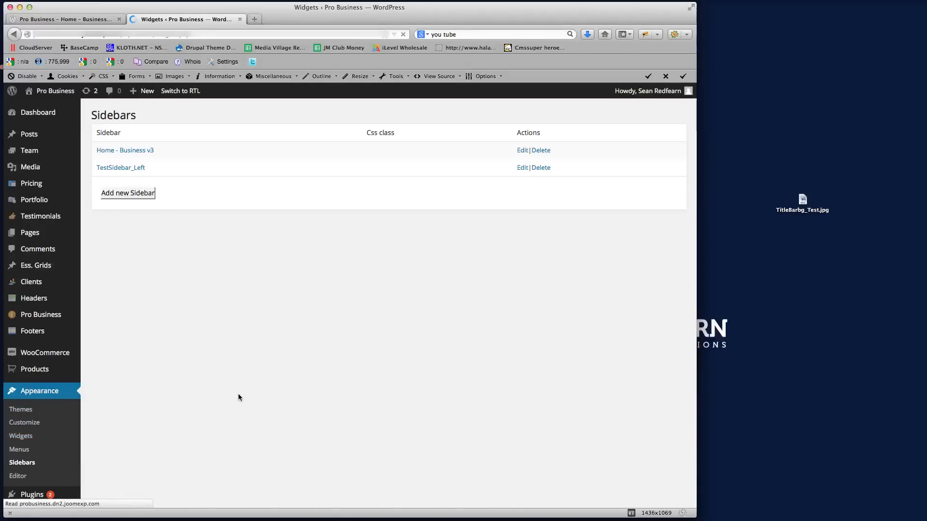
click(20, 435)
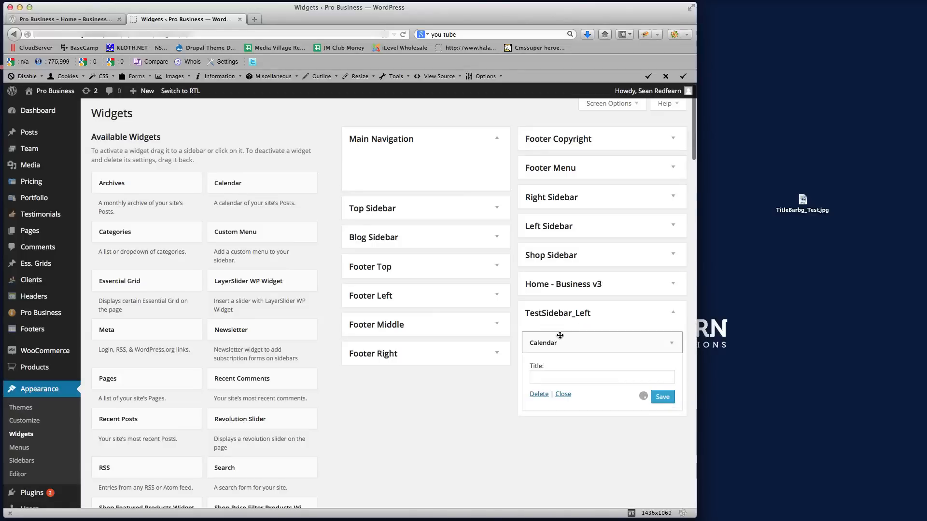
Title the Calendar widget 'Calendar', place a Search widget below it, and browse the available widgets
text(Cal)
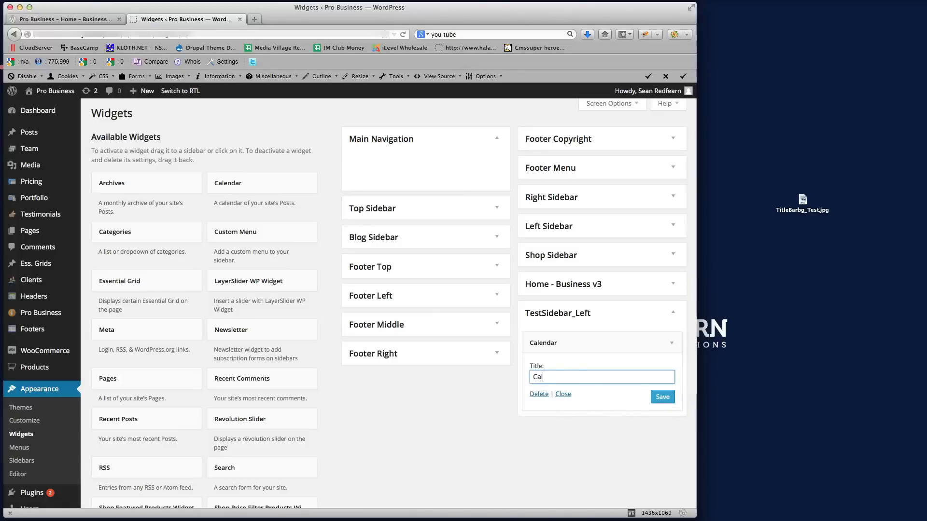
text(endar)
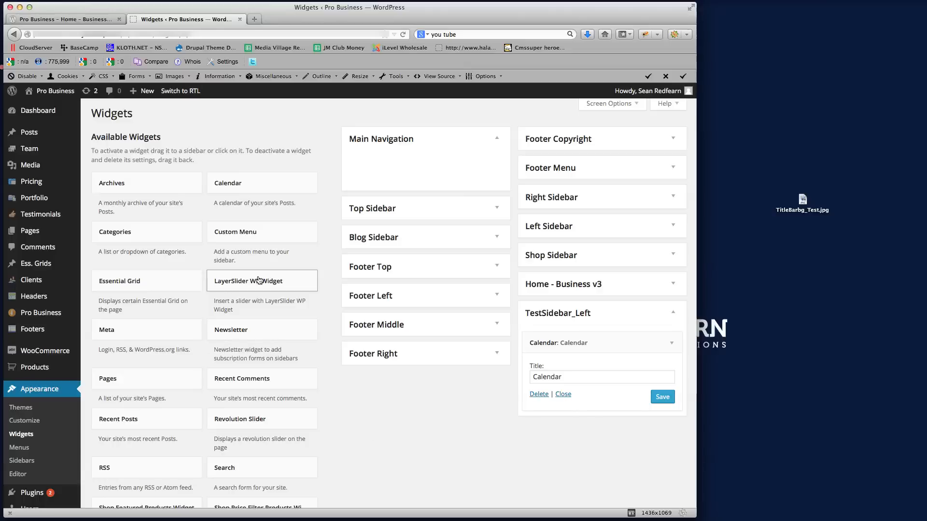
scroll(down, 3)
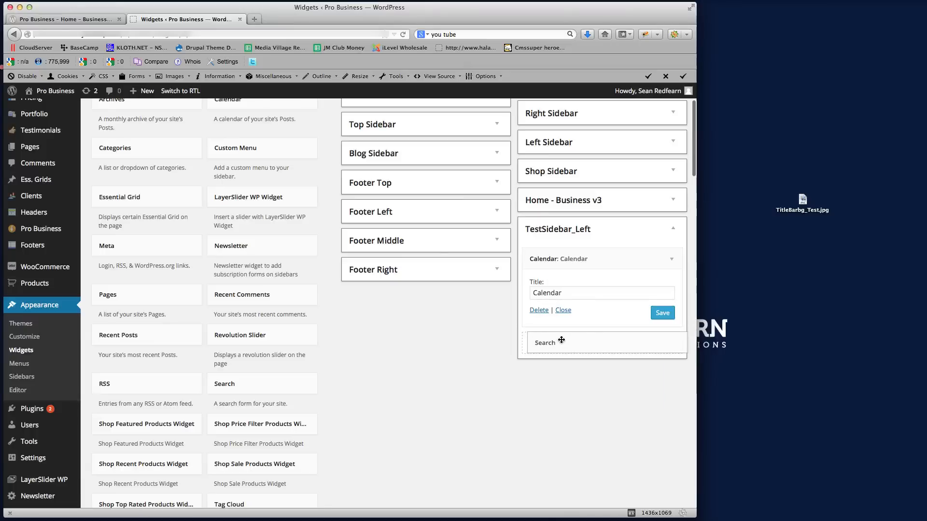
click(544, 343)
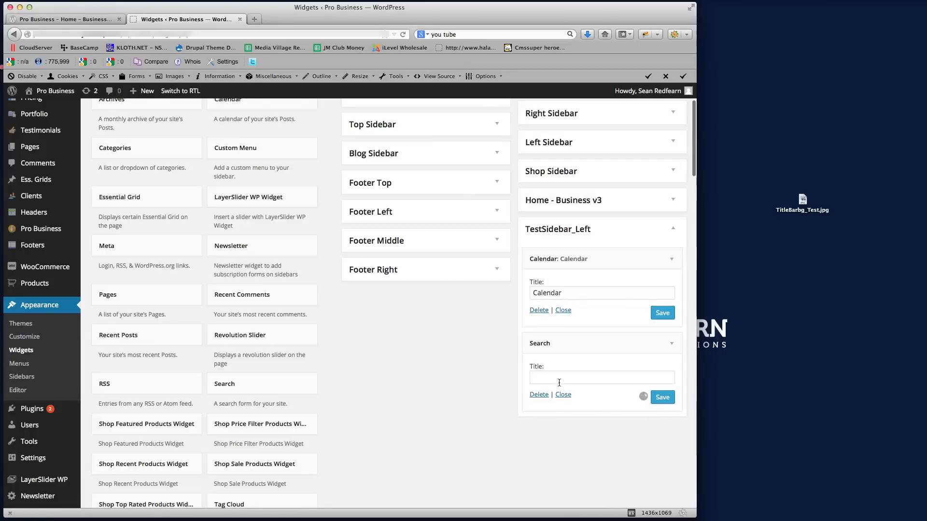
text(Search)
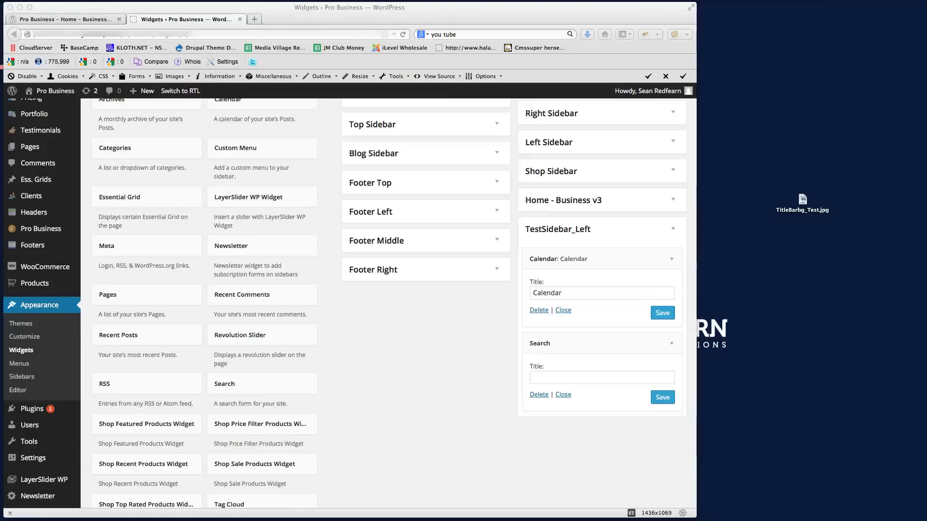
mouse_move(360, 385)
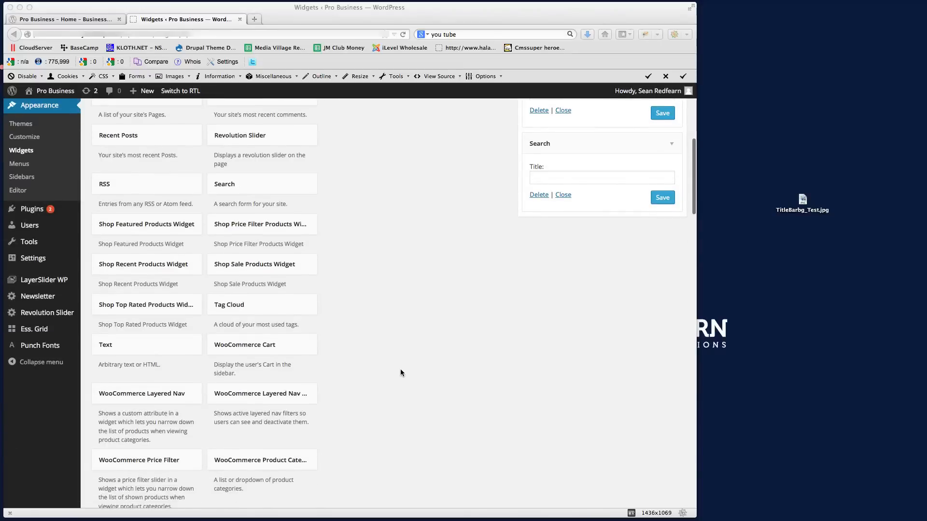
scroll(down, 3)
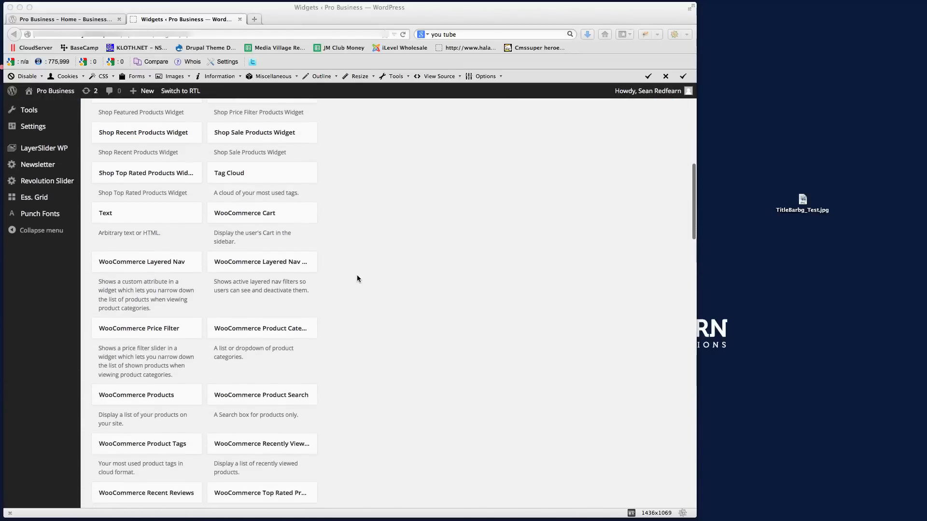
scroll(down, 3)
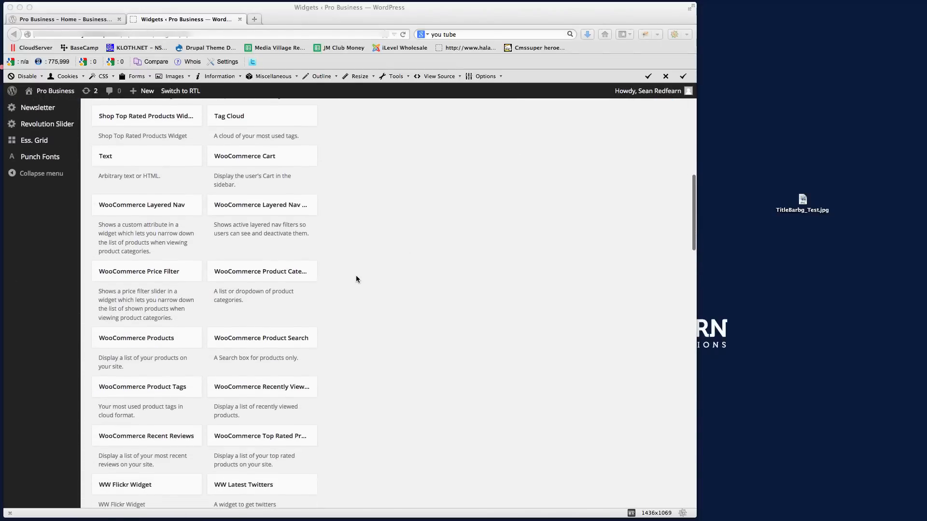
scroll(down, 3)
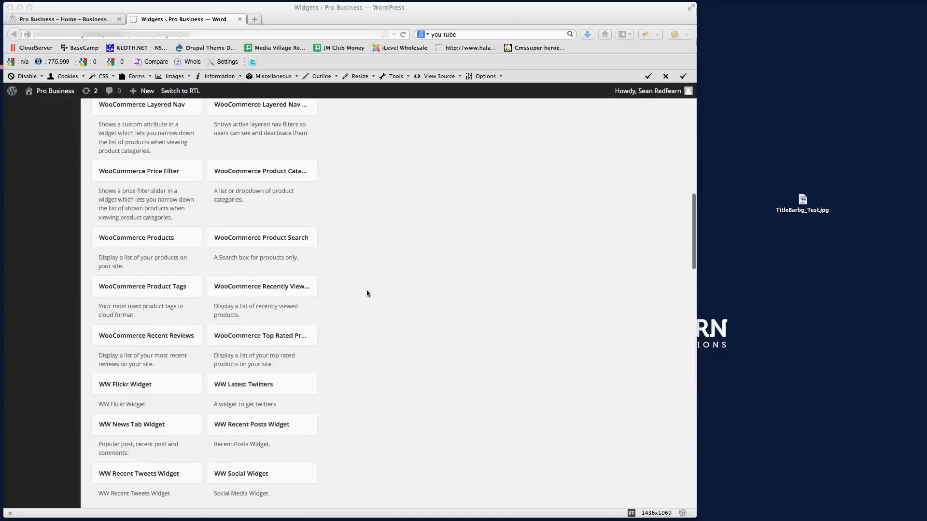
scroll(down, 3)
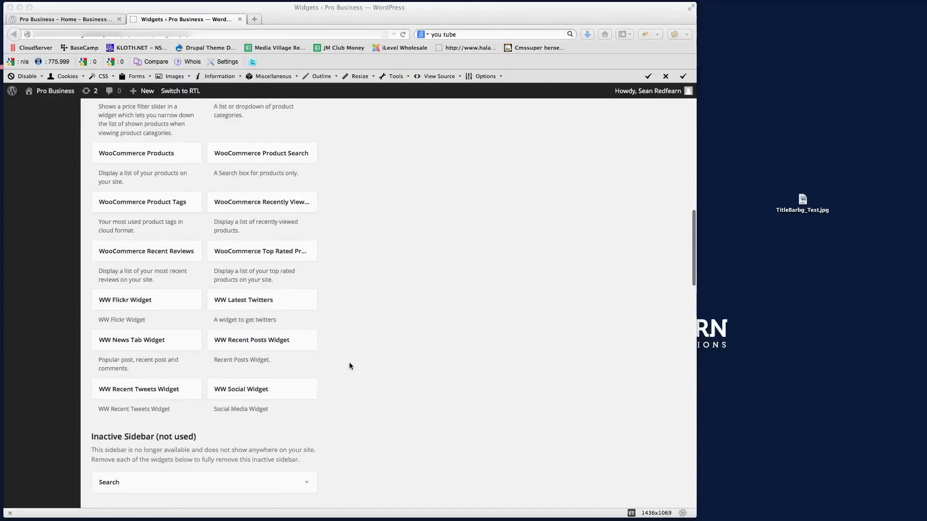
mouse_move(132, 341)
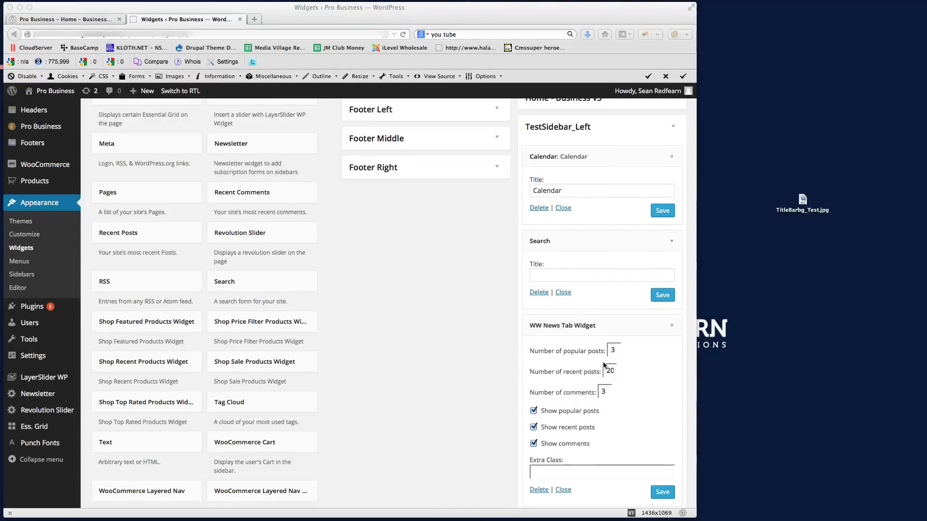
Add the WW News Tab Widget under Search with default post and comment counts and save it
scroll(down, 3)
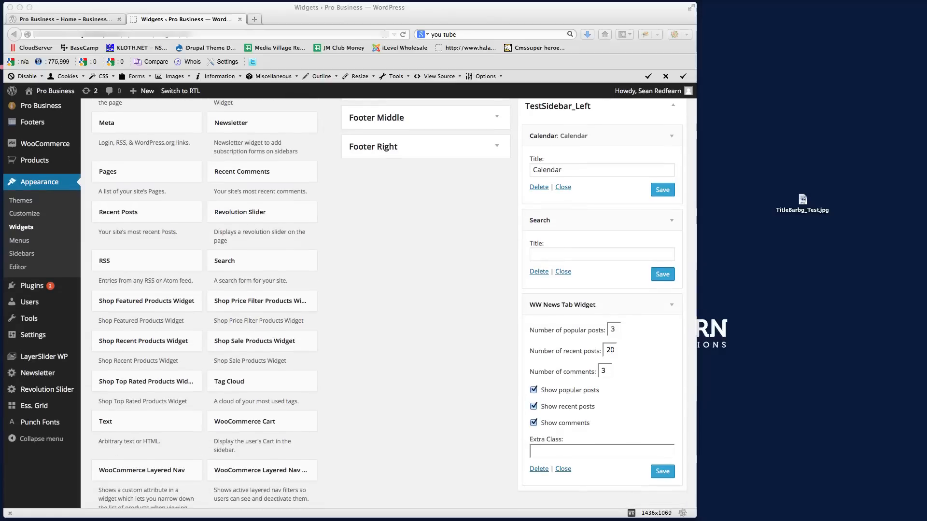
click(661, 471)
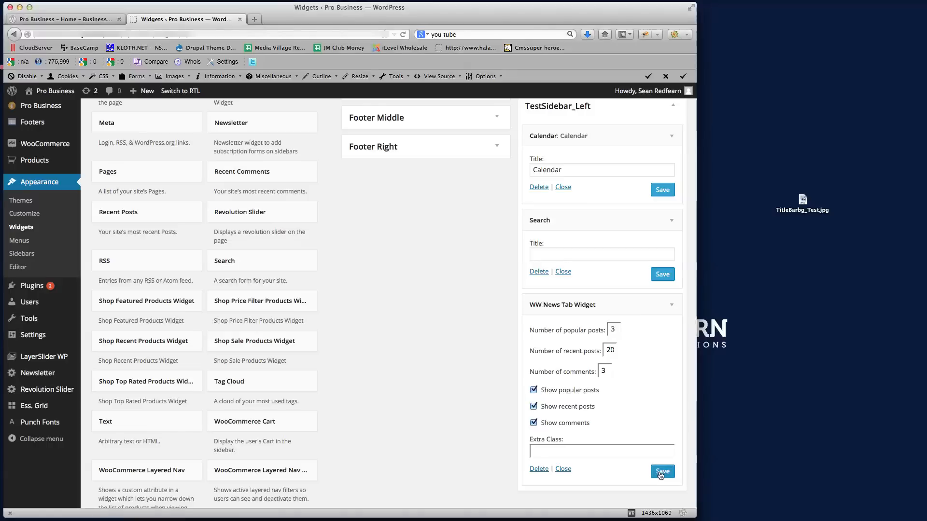
click(661, 471)
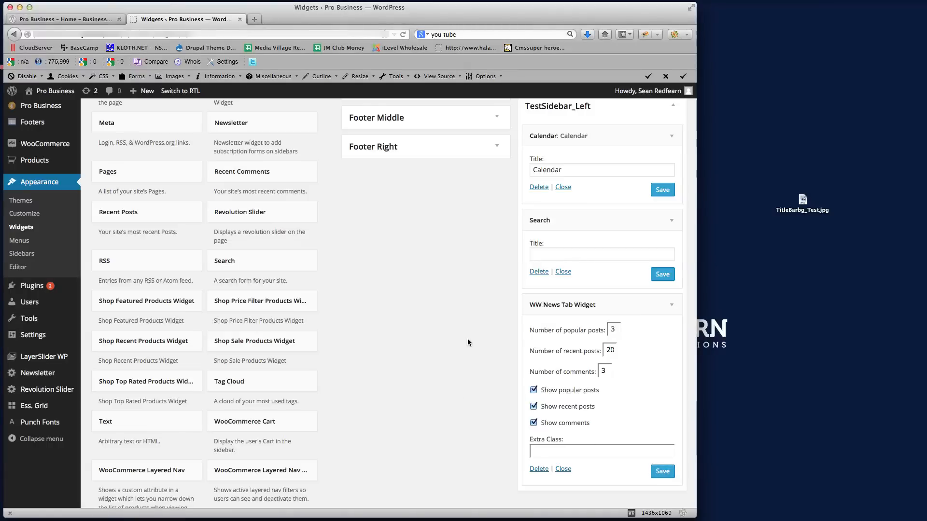
scroll(down, 3)
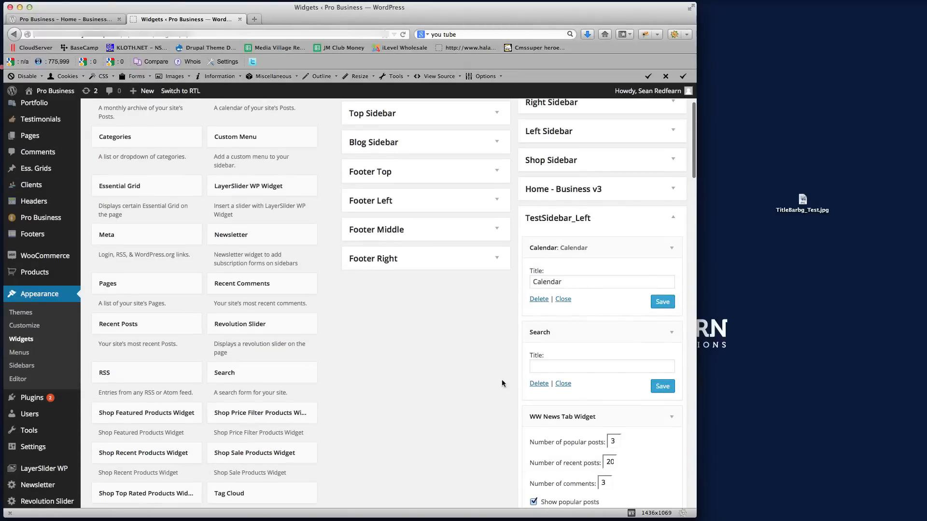
mouse_move(615, 449)
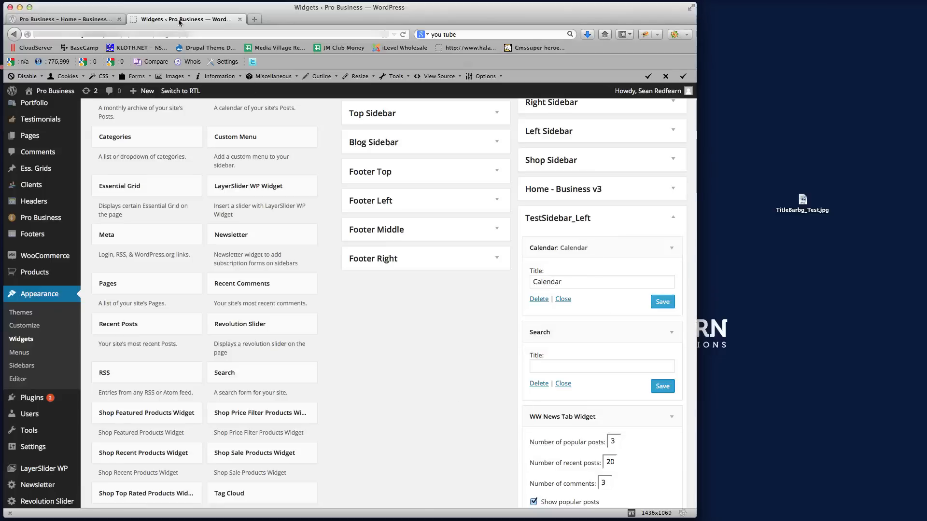
From the home page preview, open the Edit Page link in a new browser tab
click(65, 20)
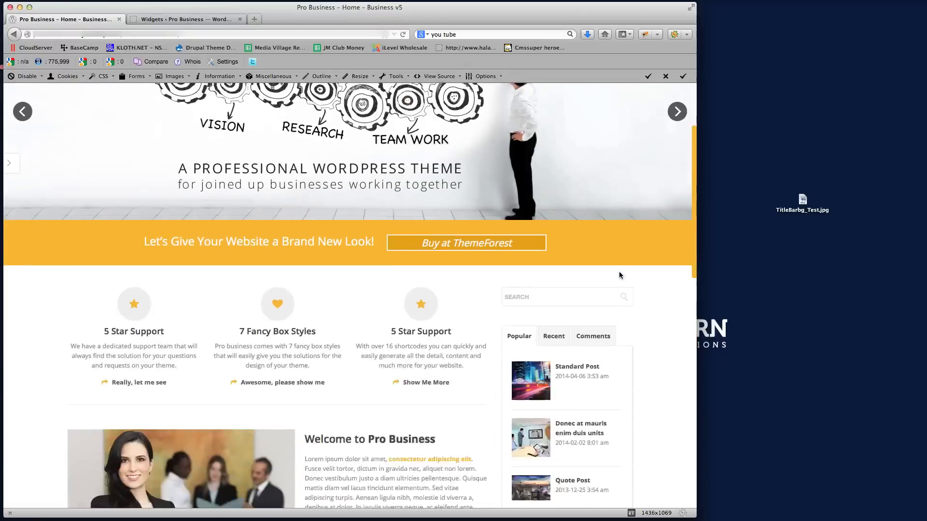
scroll(down, 3)
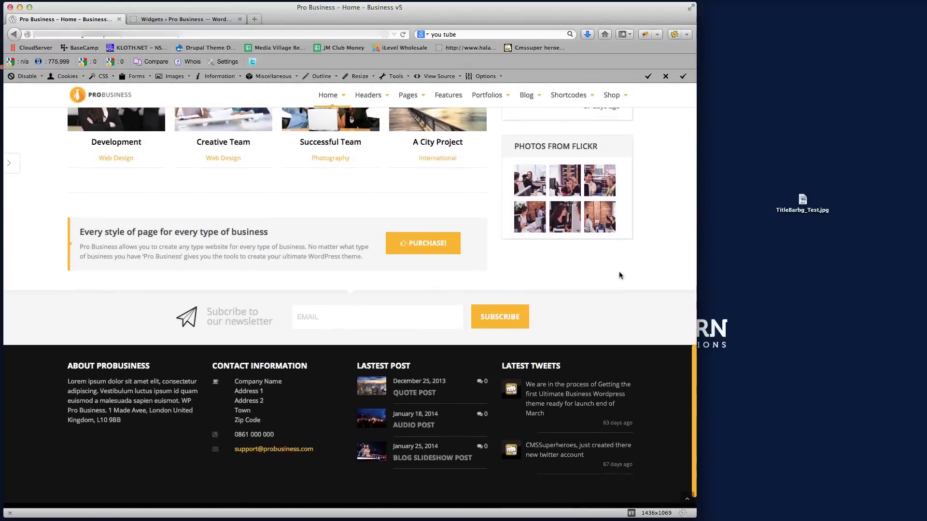
right_click(188, 90)
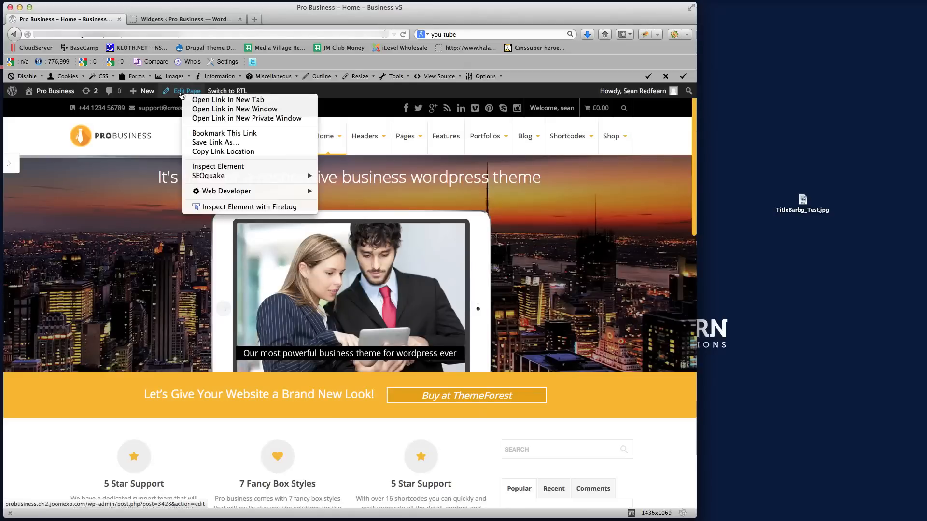
click(228, 99)
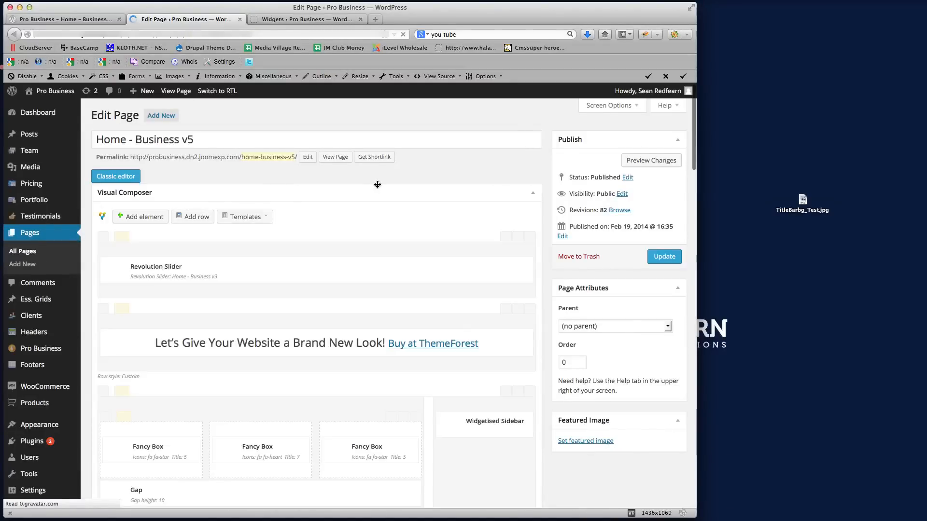
Cancel deleting the Widgetised Sidebar element and open its settings dialog (currently Home - Business v3)
scroll(down, 3)
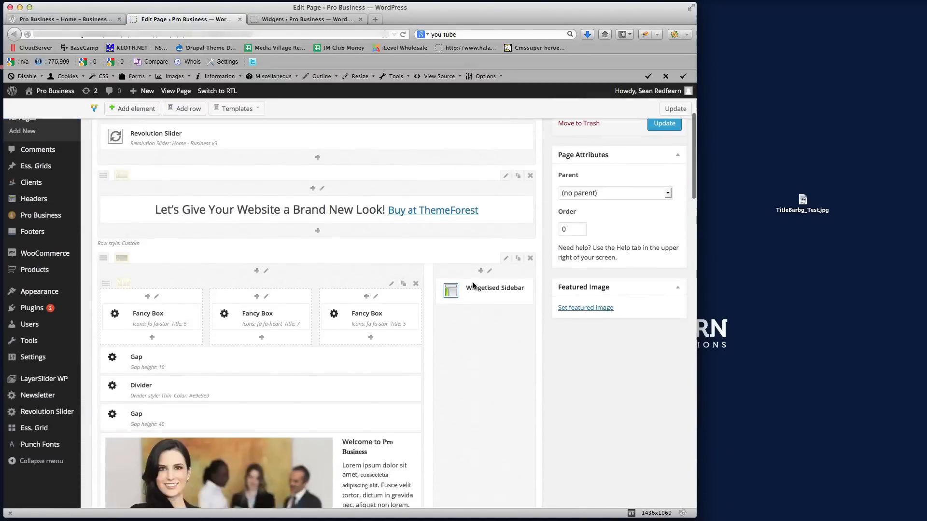
scroll(down, 3)
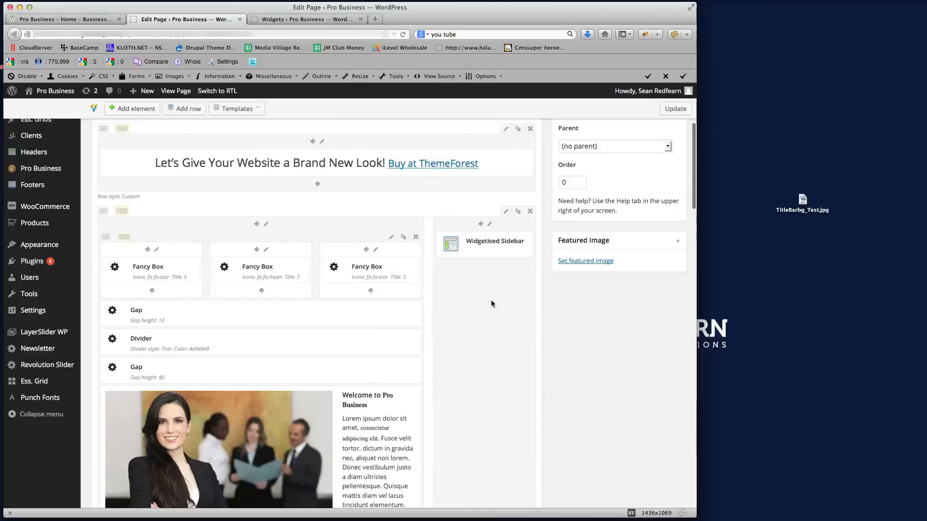
mouse_move(497, 327)
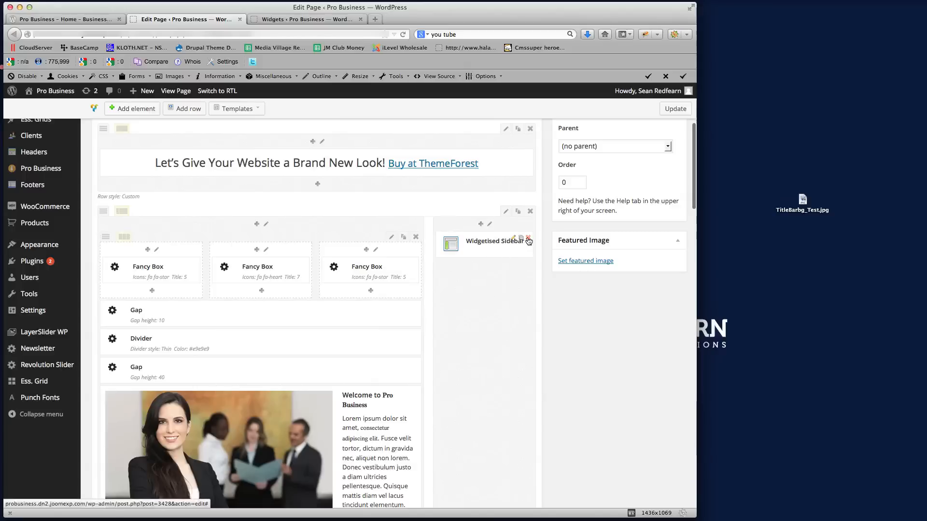
click(528, 238)
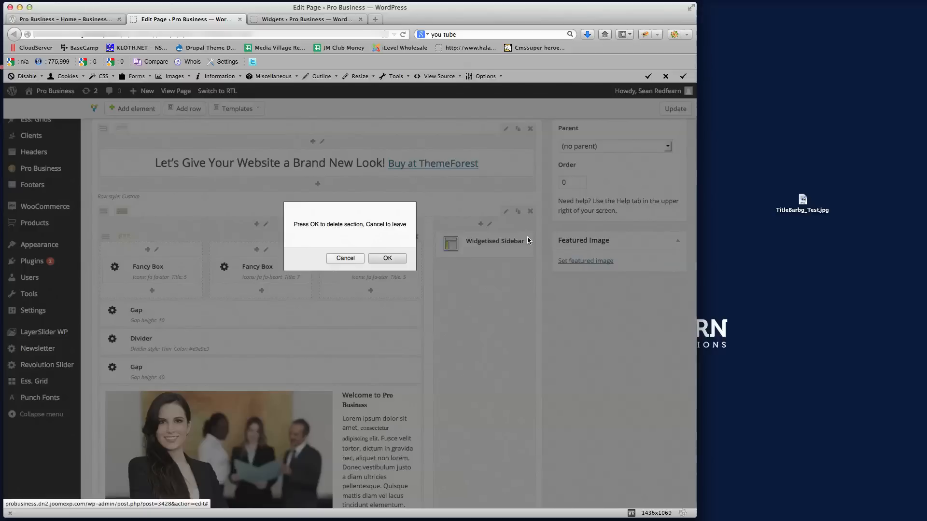
click(344, 259)
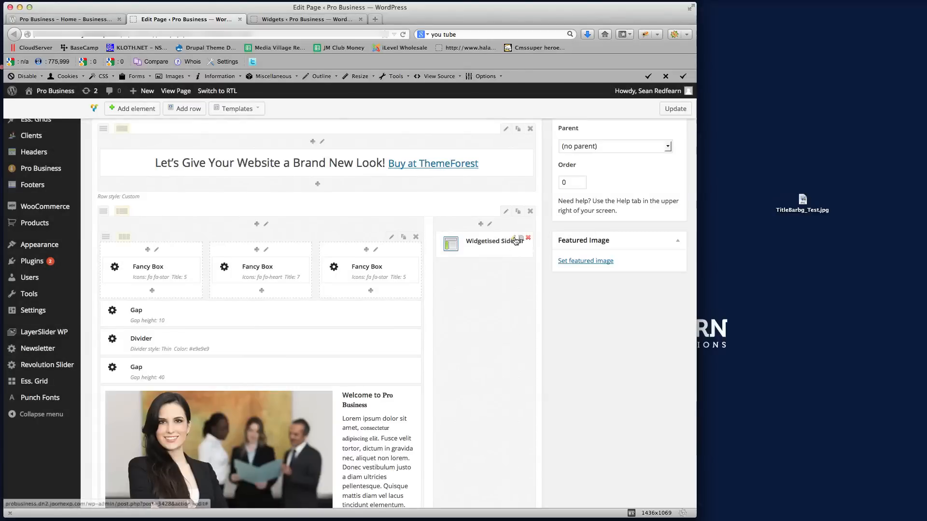
click(516, 240)
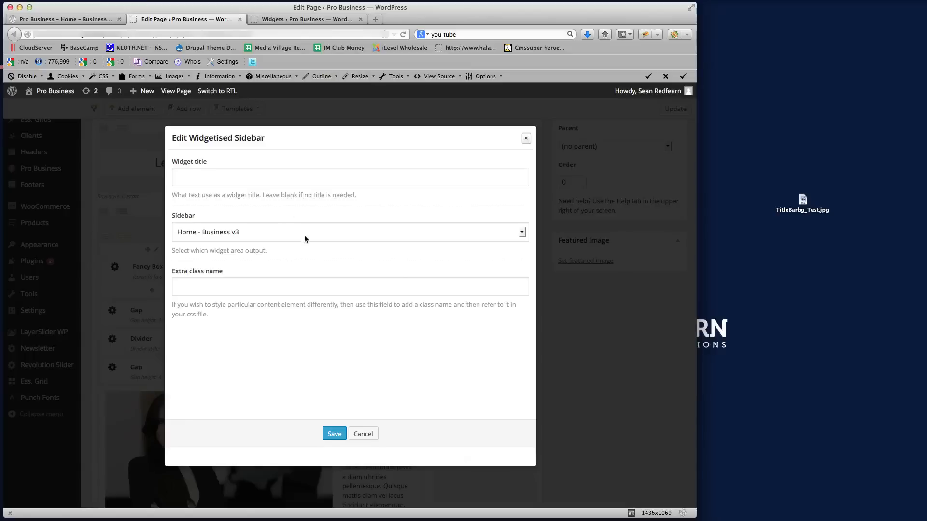
Choose TestSidebar_Left in the Sidebar dropdown and save the element
click(349, 231)
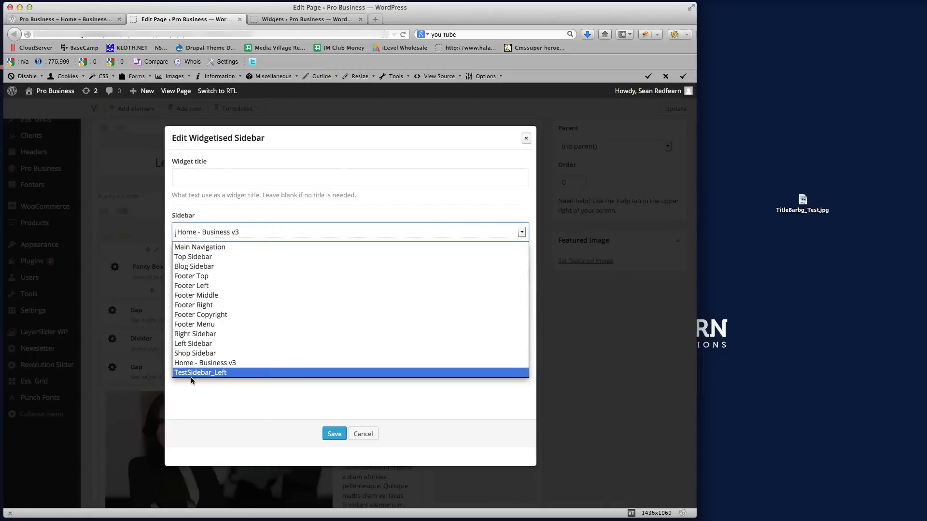
click(199, 373)
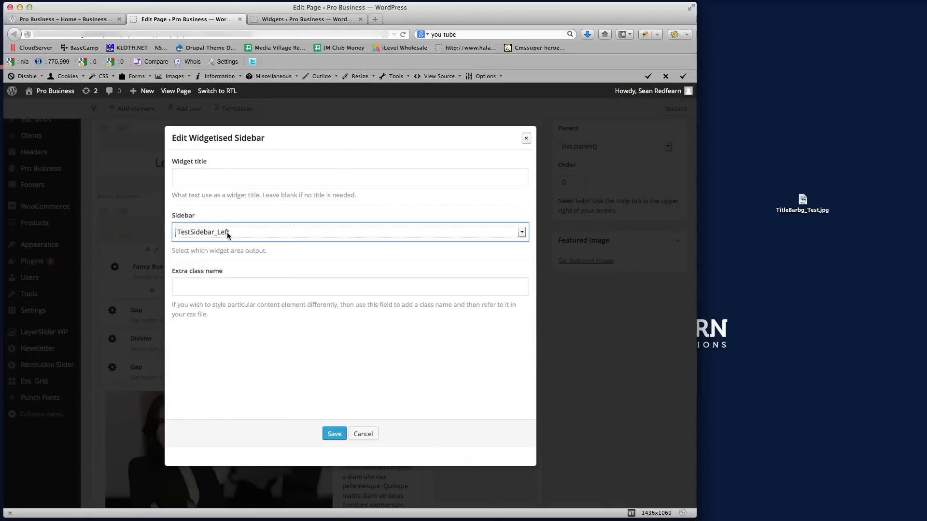
click(333, 433)
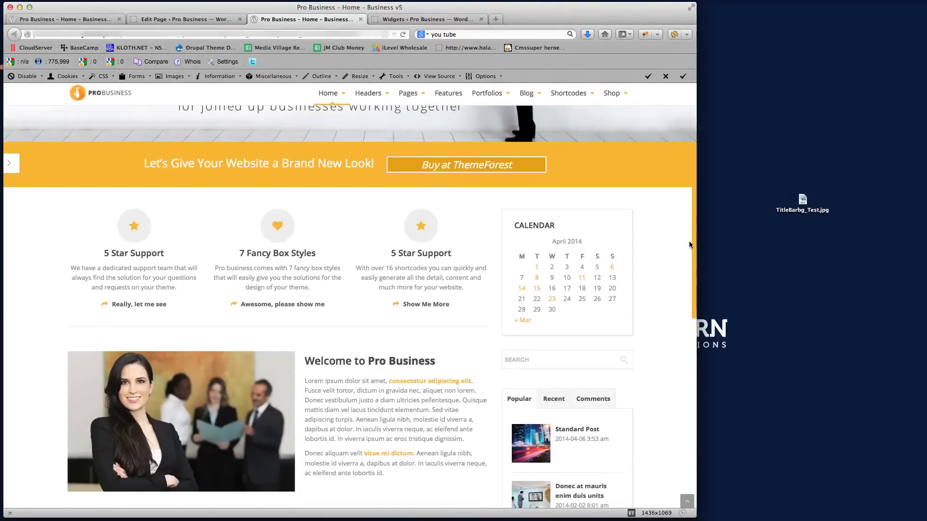
Scroll the previewed home page showing Calendar, Search and post tabs, then return to the Edit Page tab
scroll(down, 3)
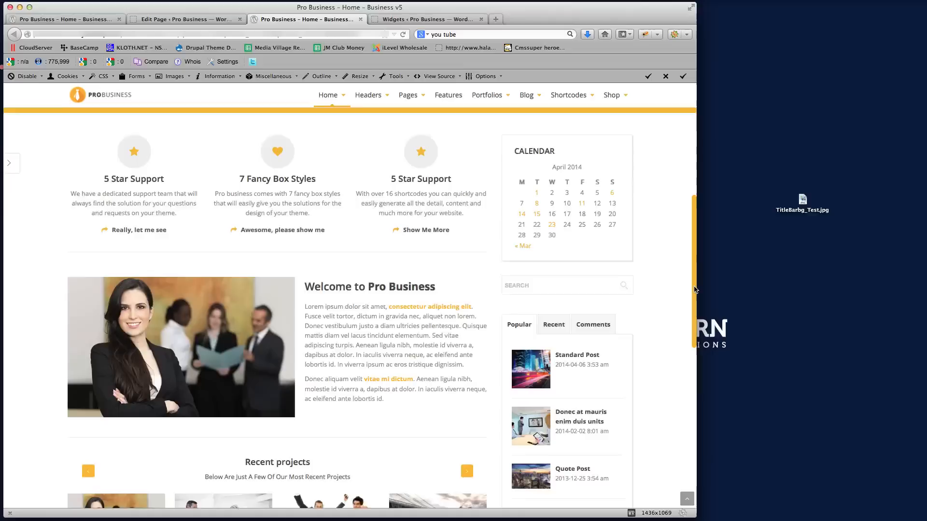
scroll(down, 3)
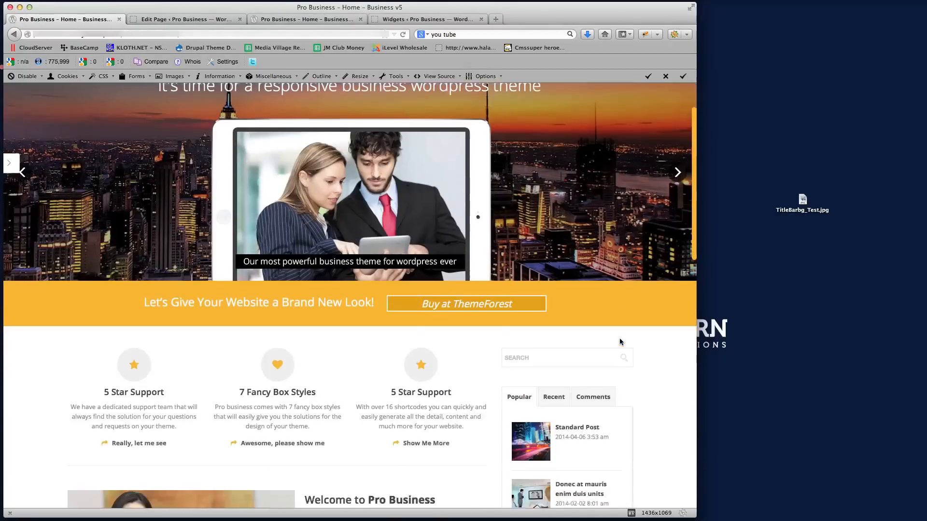
scroll(down, 3)
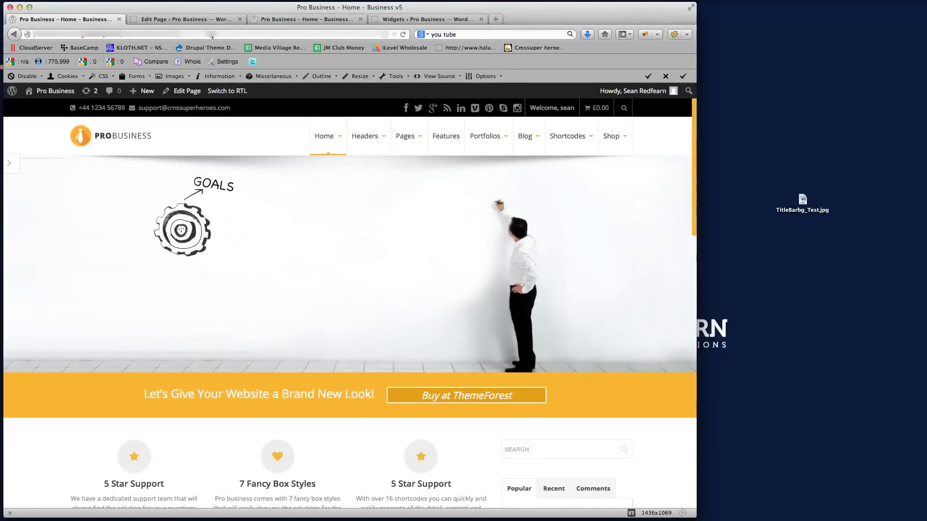
click(186, 20)
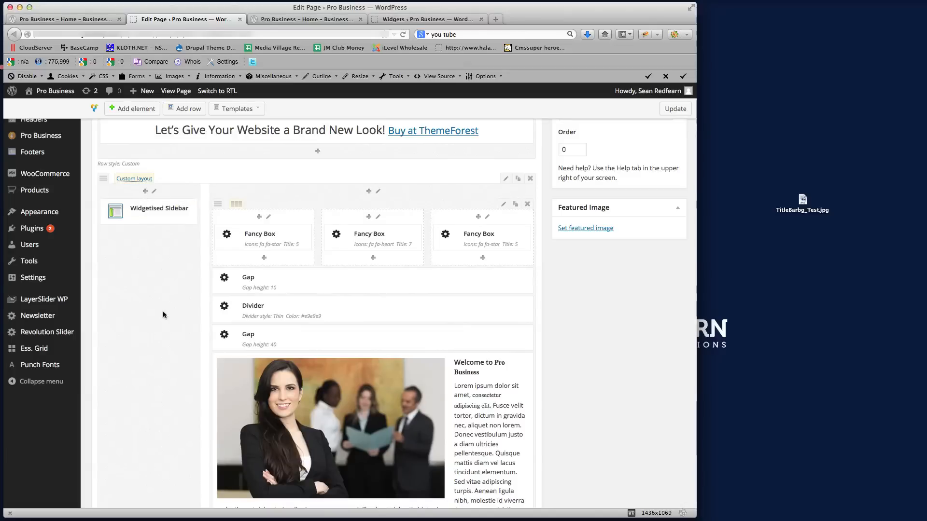
mouse_move(147, 219)
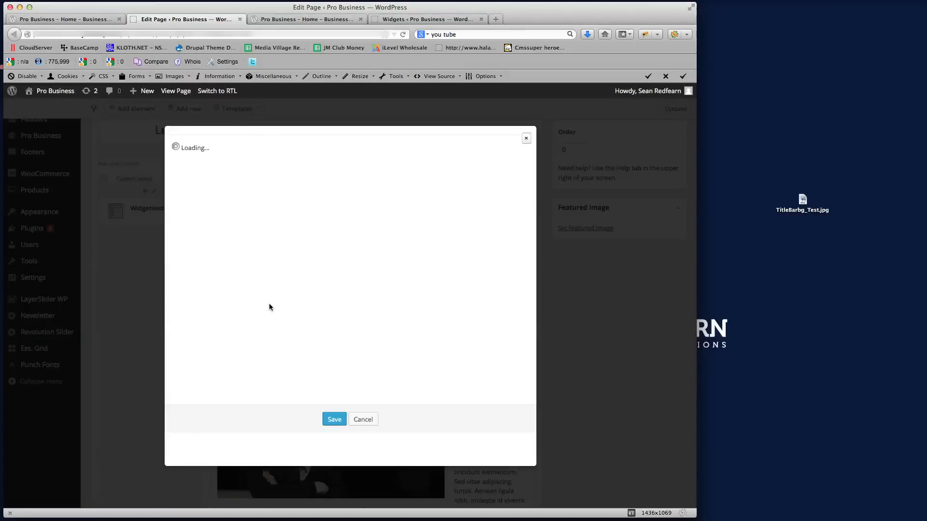
Preview the home page with the Widgetised Sidebar in the left column and view it
click(350, 232)
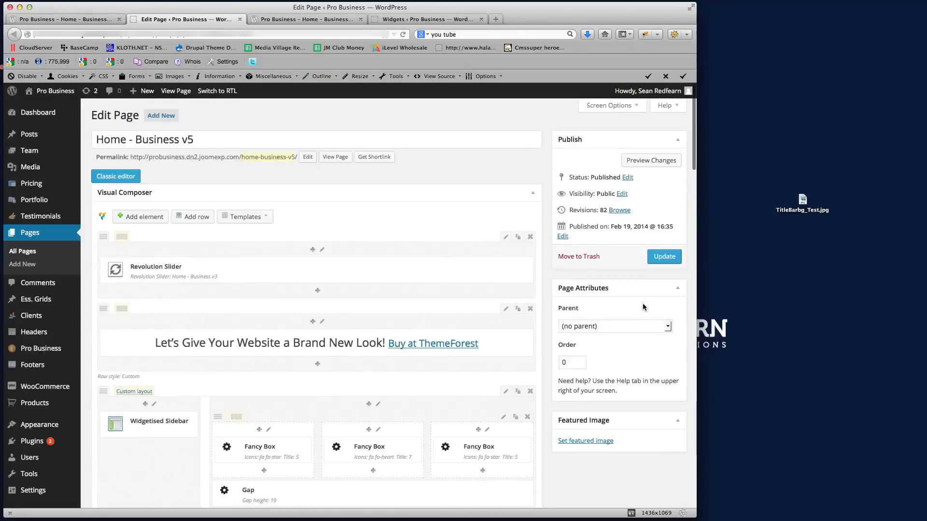
click(650, 160)
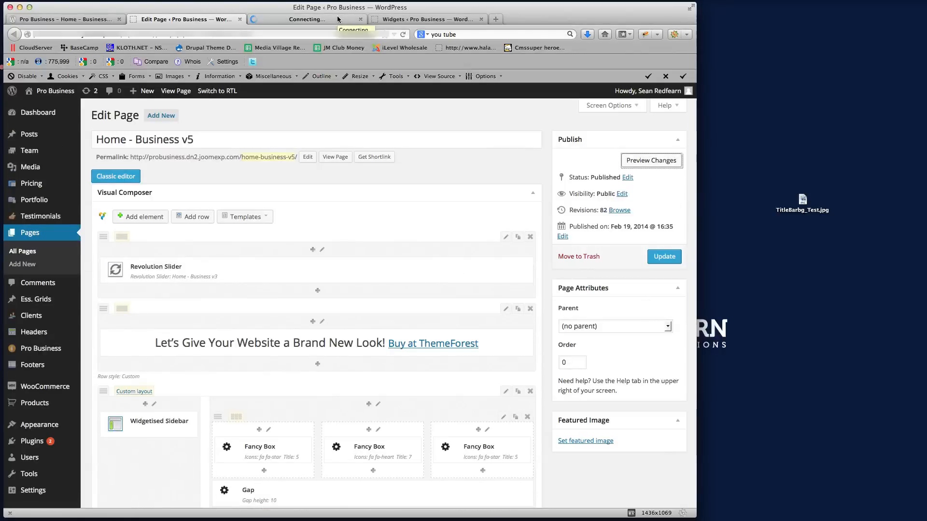
click(304, 20)
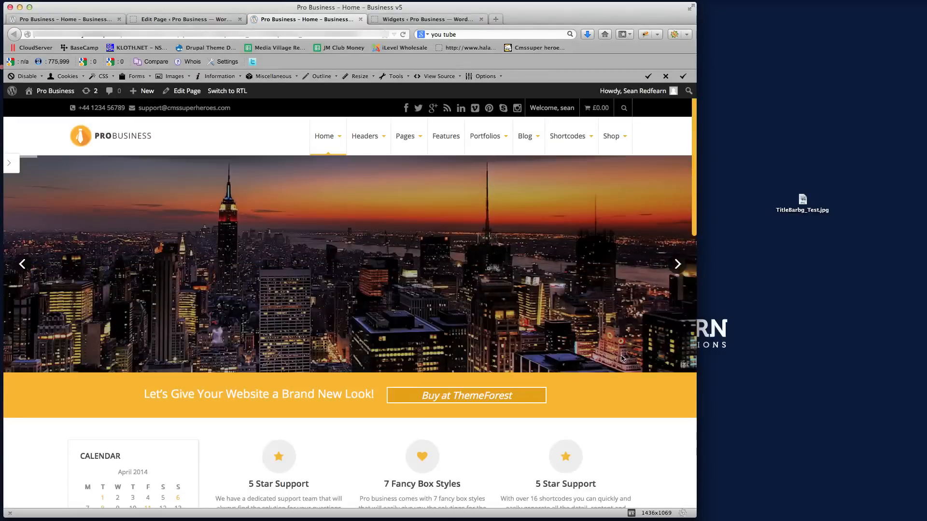
scroll(down, 3)
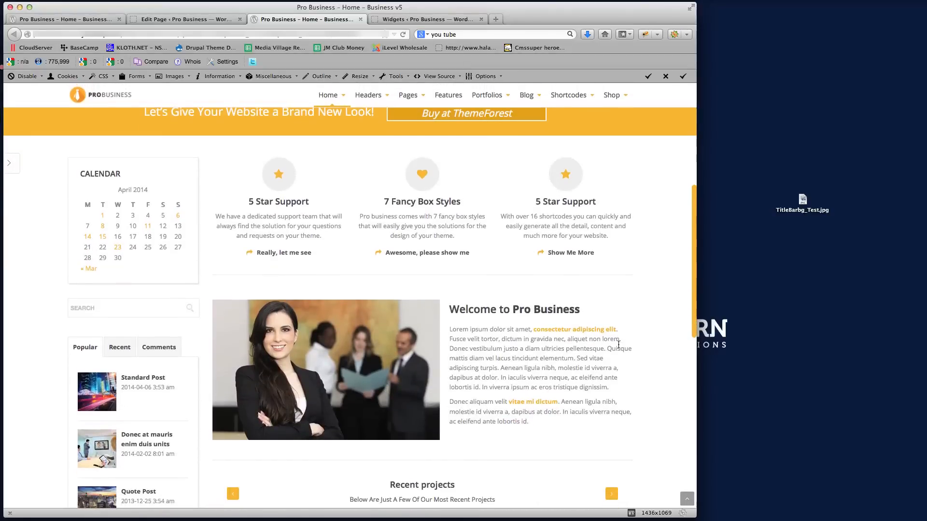
scroll(down, 3)
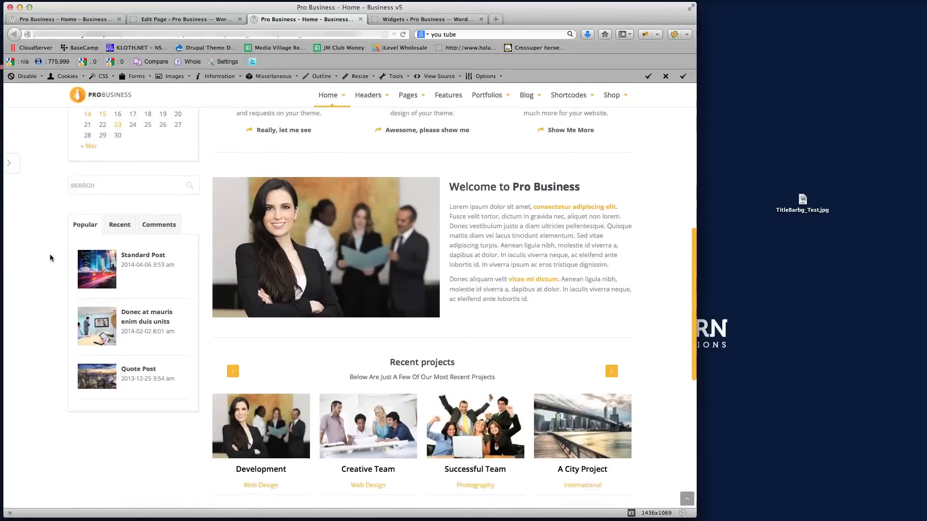
scroll(down, 3)
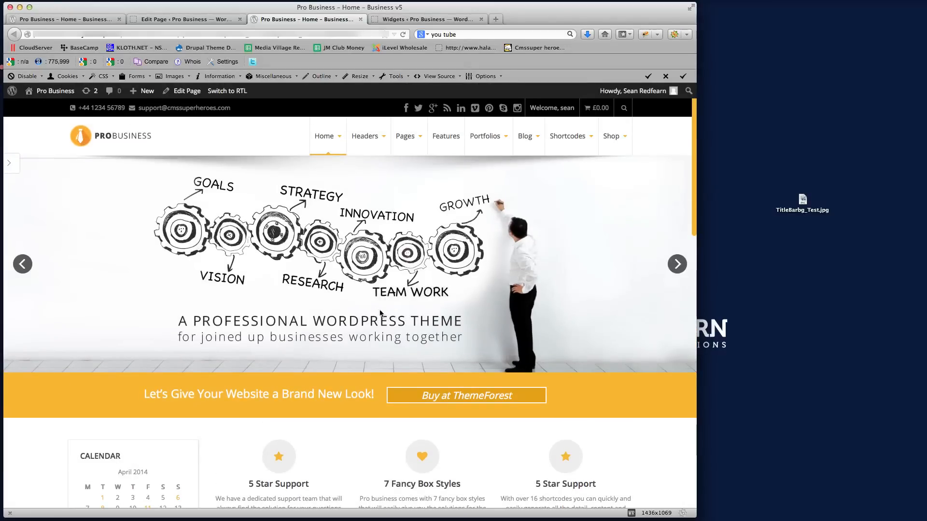
mouse_move(293, 331)
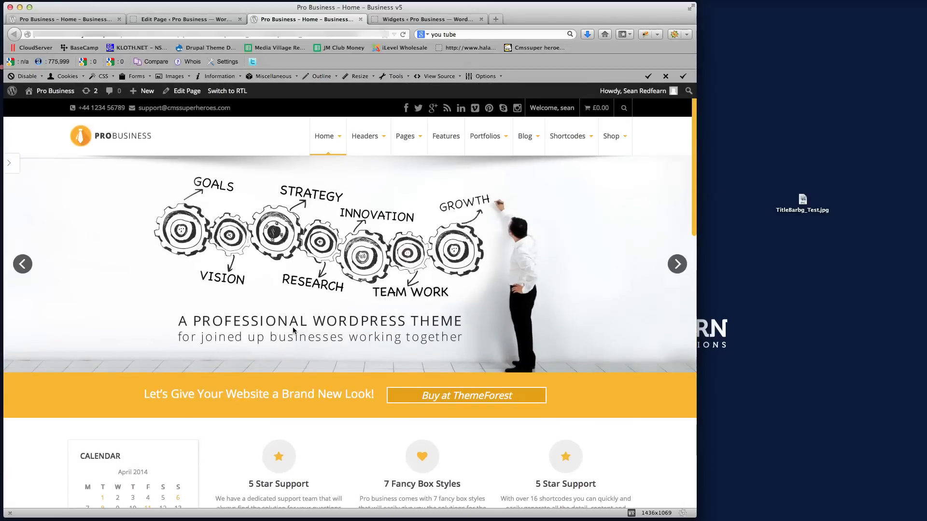
mouse_move(344, 327)
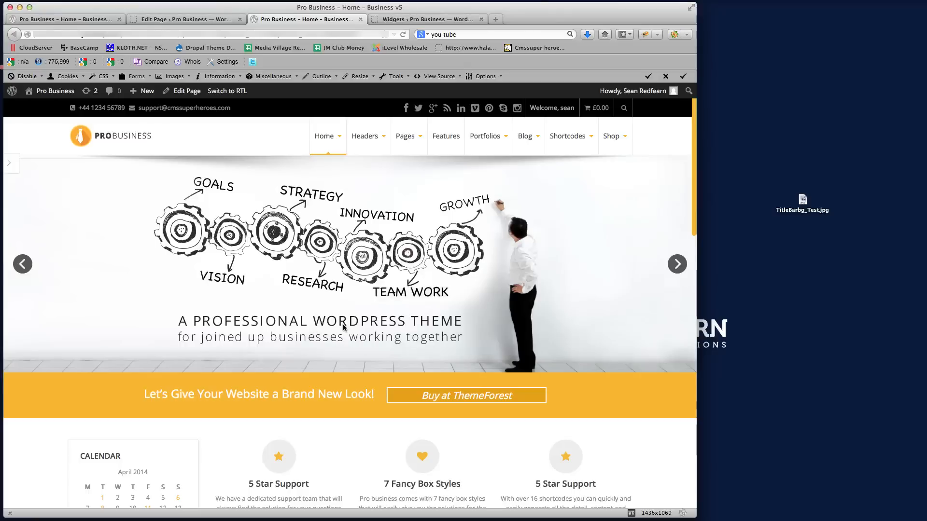